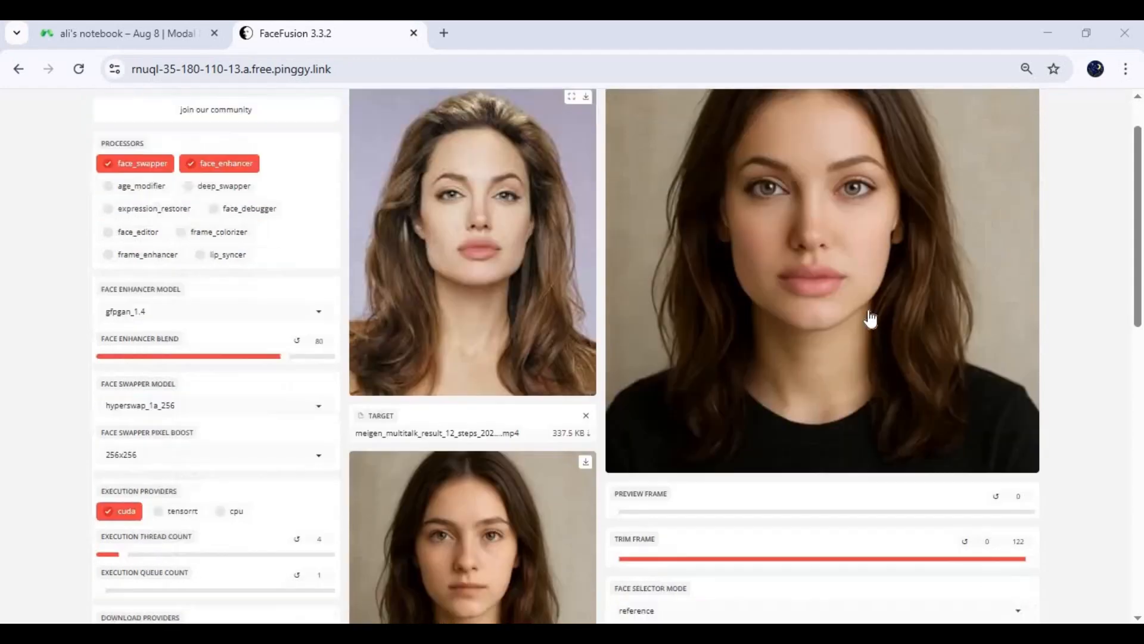
# Step: Browse the notebook and its processing log across the open browser tabs
pyautogui.scroll(-3)
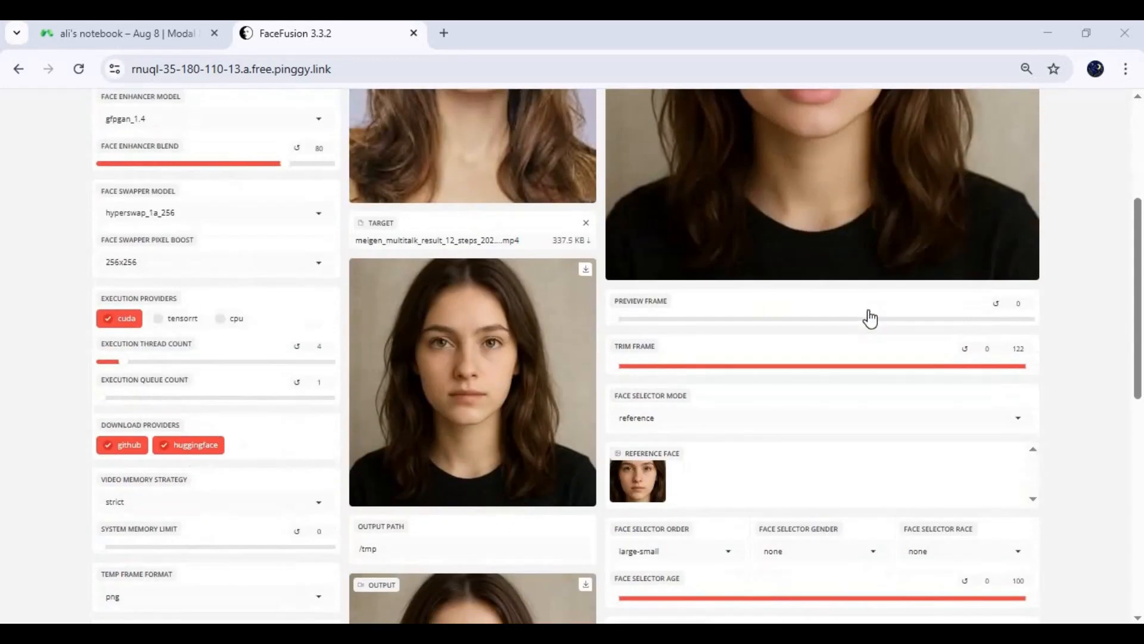
pyautogui.scroll(-3)
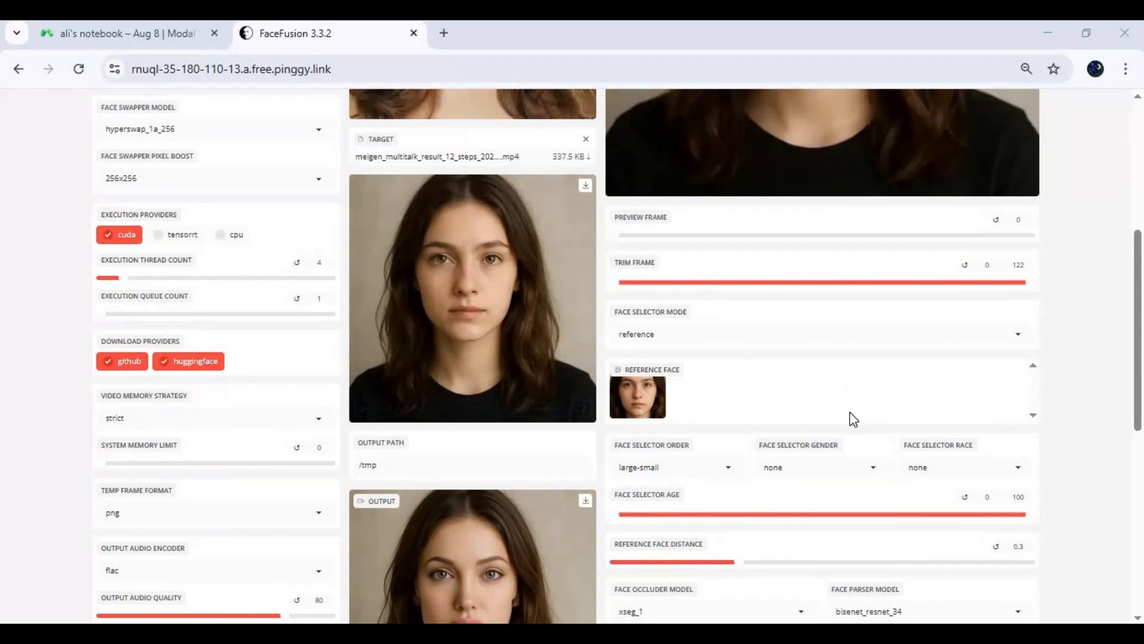
pyautogui.scroll(-3)
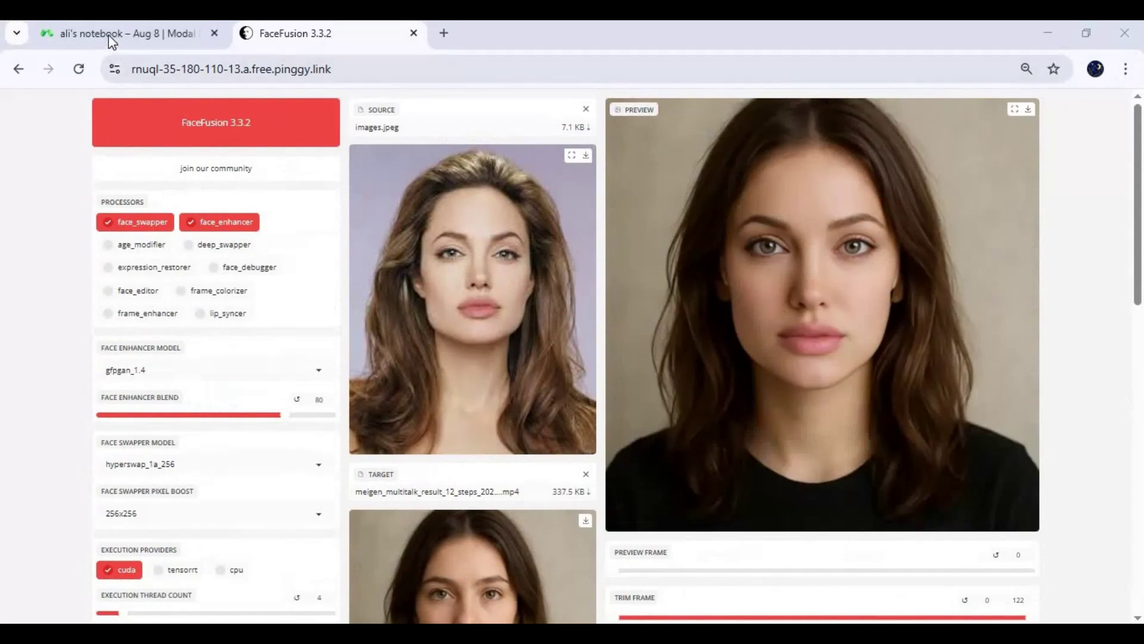
pyautogui.click(125, 33)
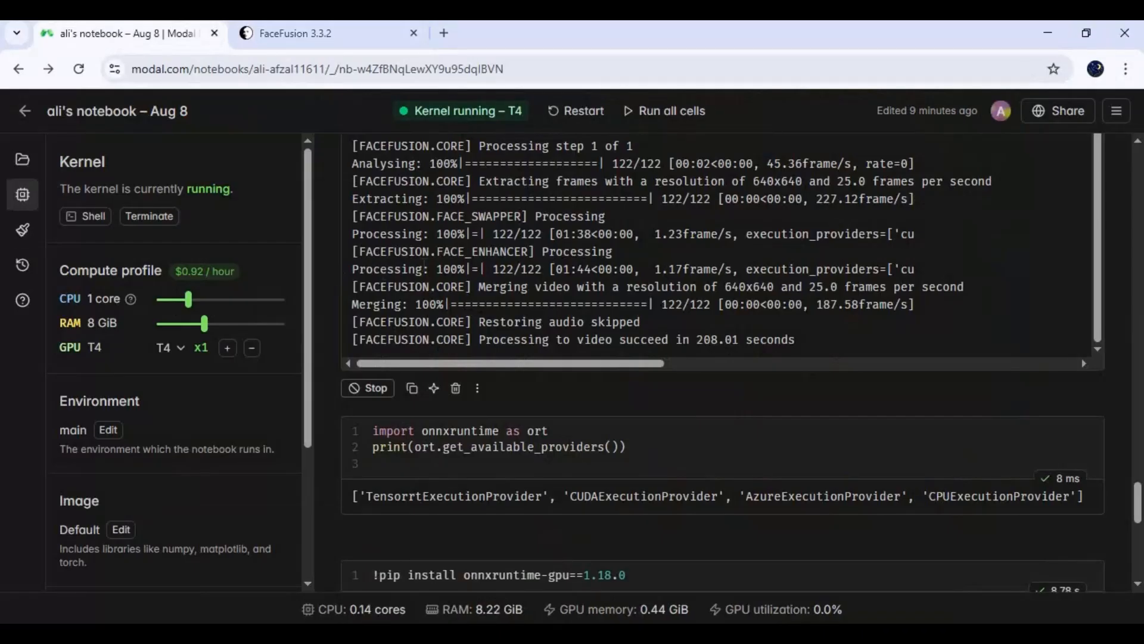
pyautogui.moveTo(654, 304)
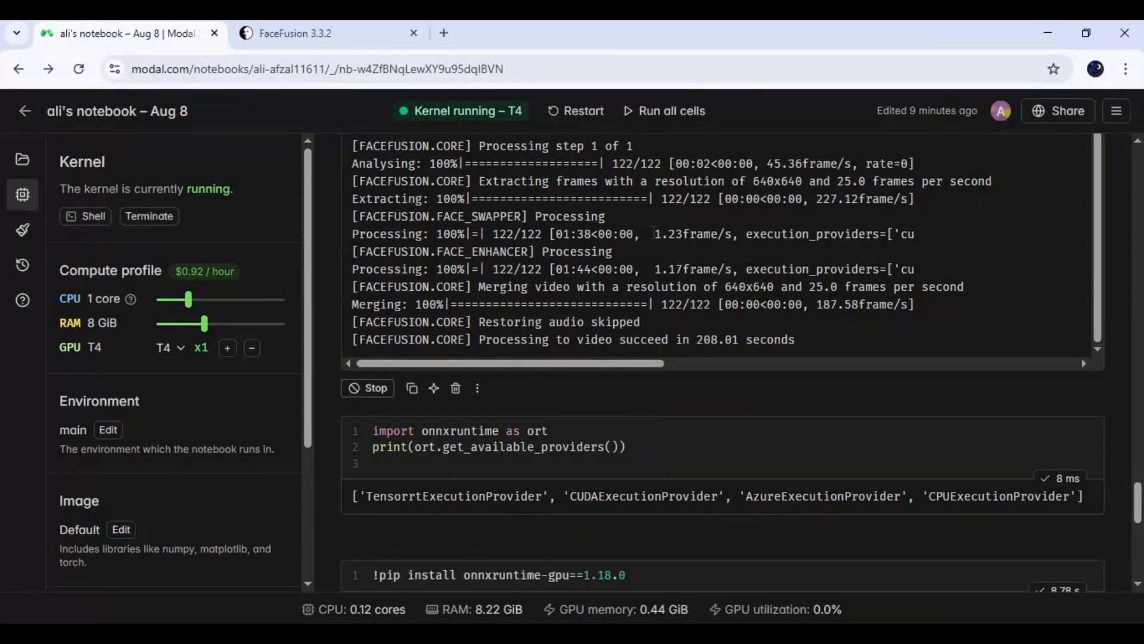
pyautogui.doubleClick(693, 234)
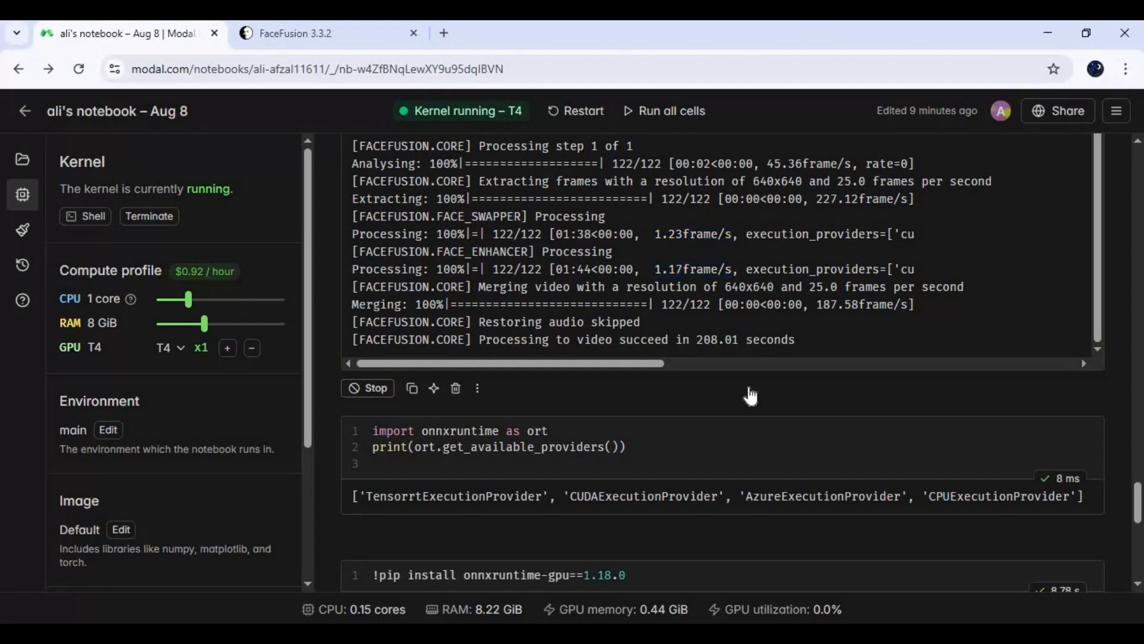
pyautogui.moveTo(673, 263)
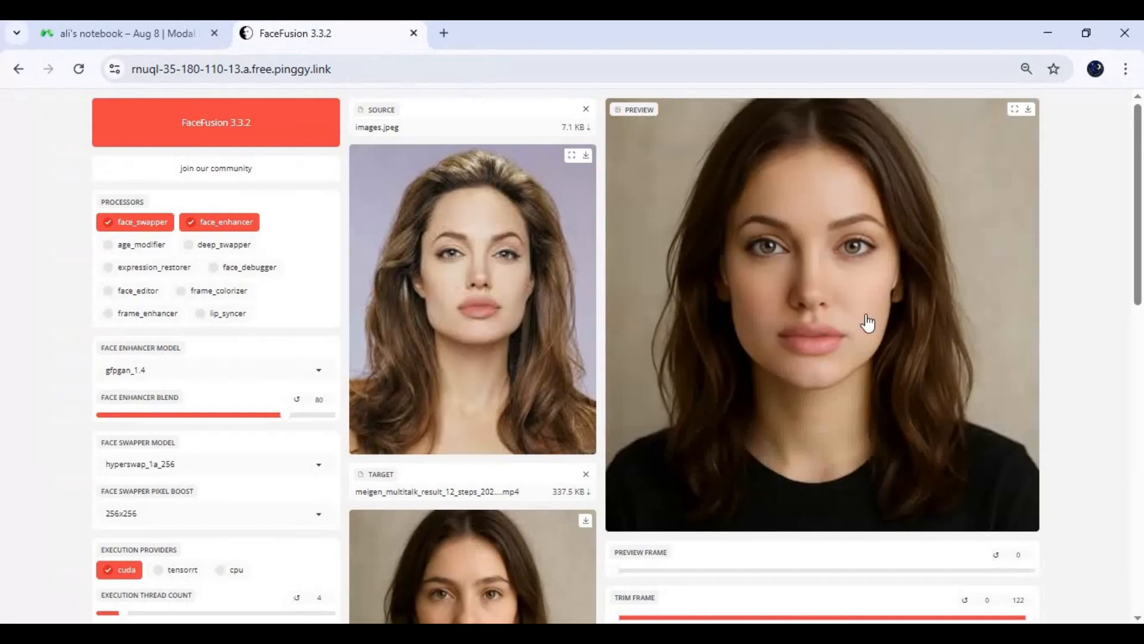
pyautogui.scroll(-3)
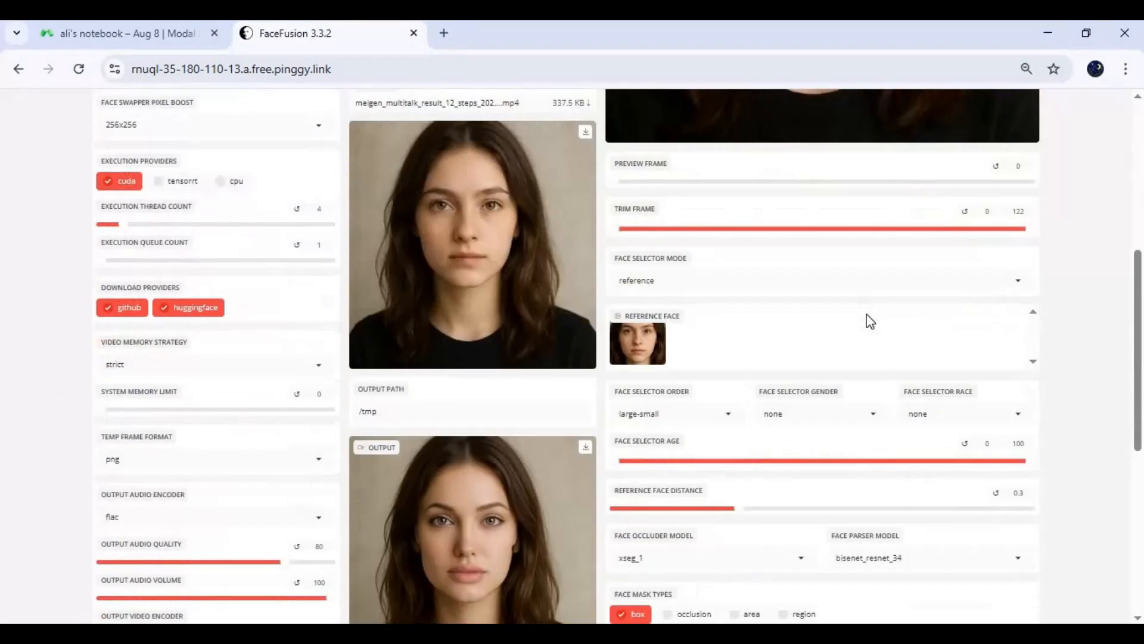
pyautogui.click(119, 33)
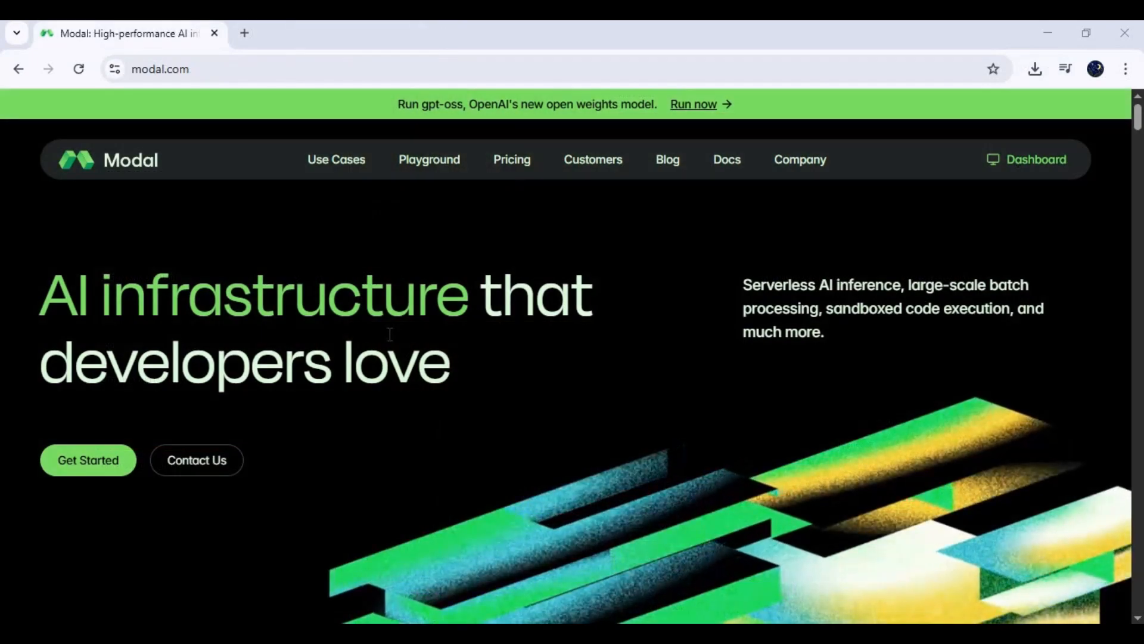
pyautogui.moveTo(548, 394)
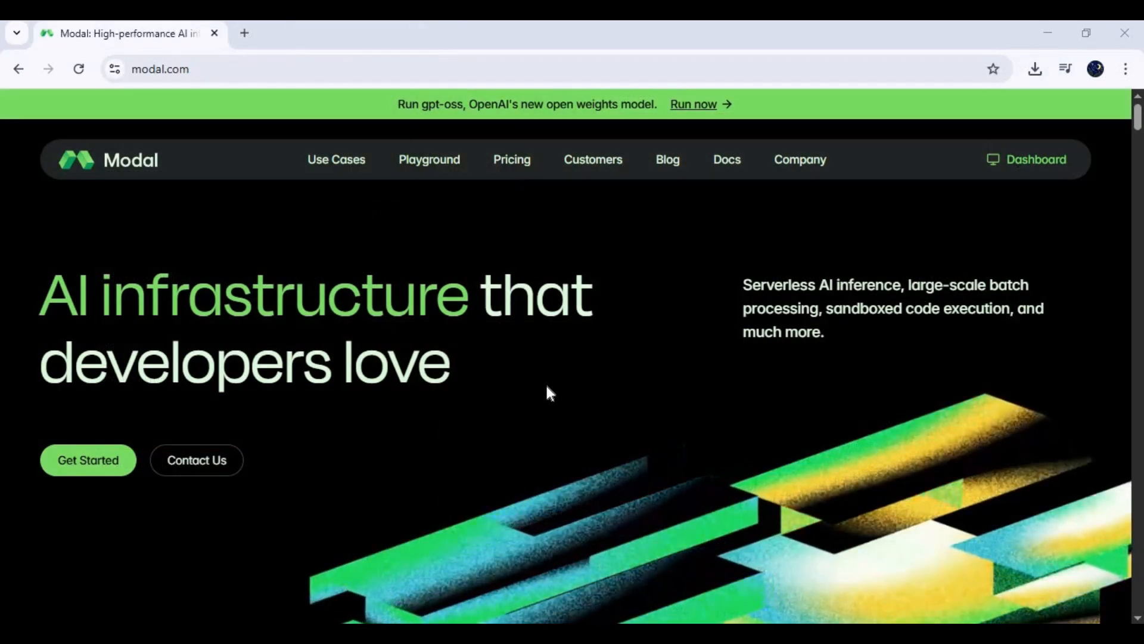
pyautogui.scroll(-3)
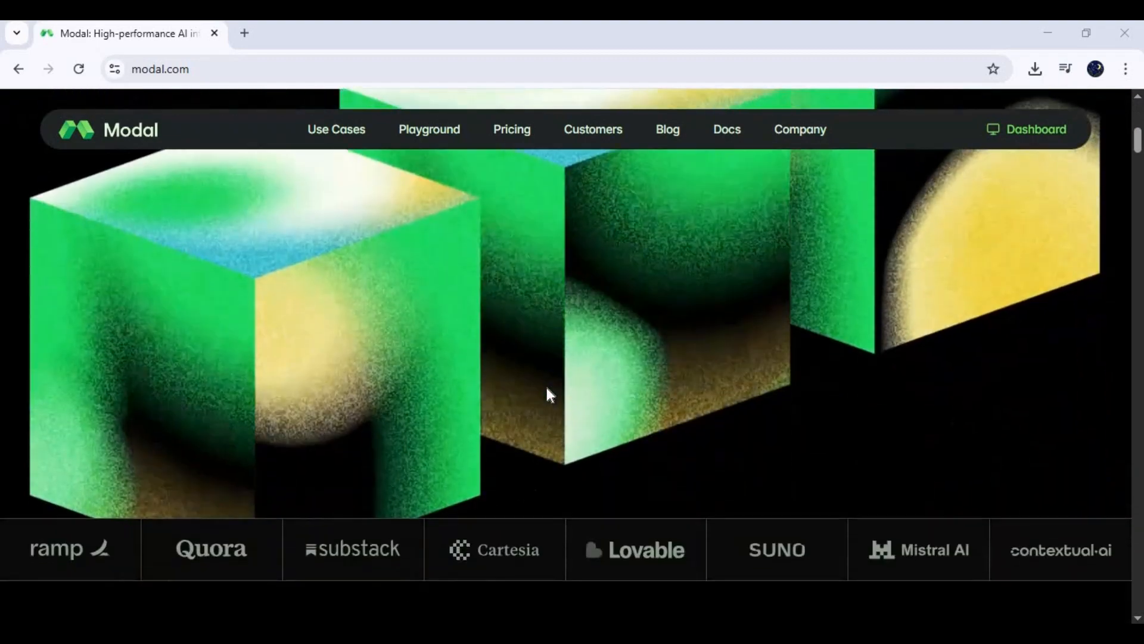
pyautogui.scroll(-3)
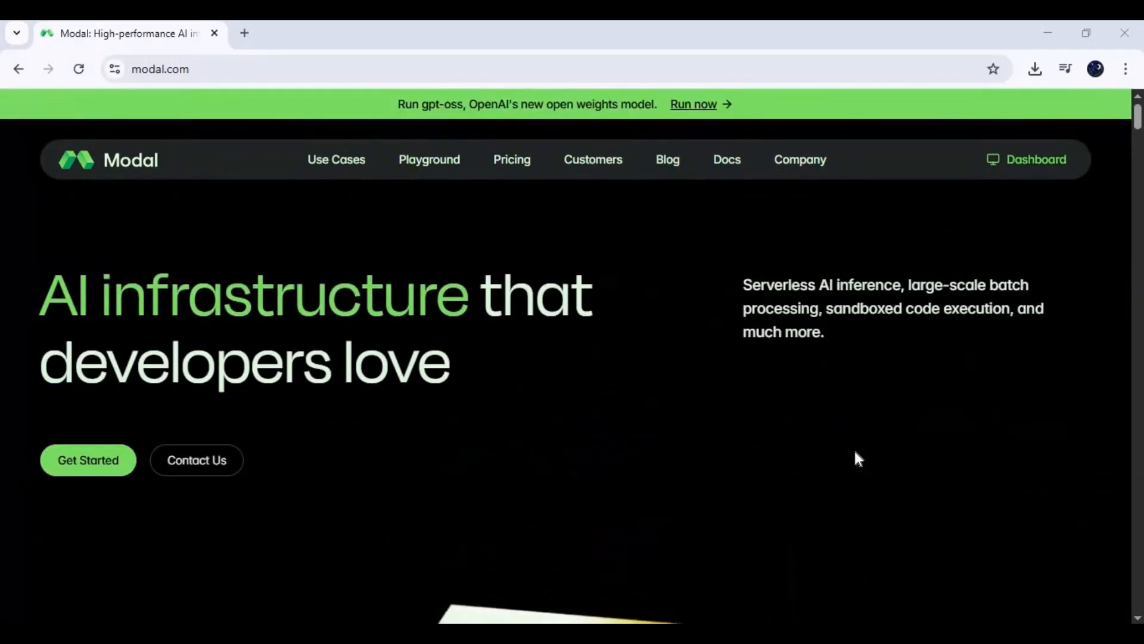
pyautogui.moveTo(1037, 165)
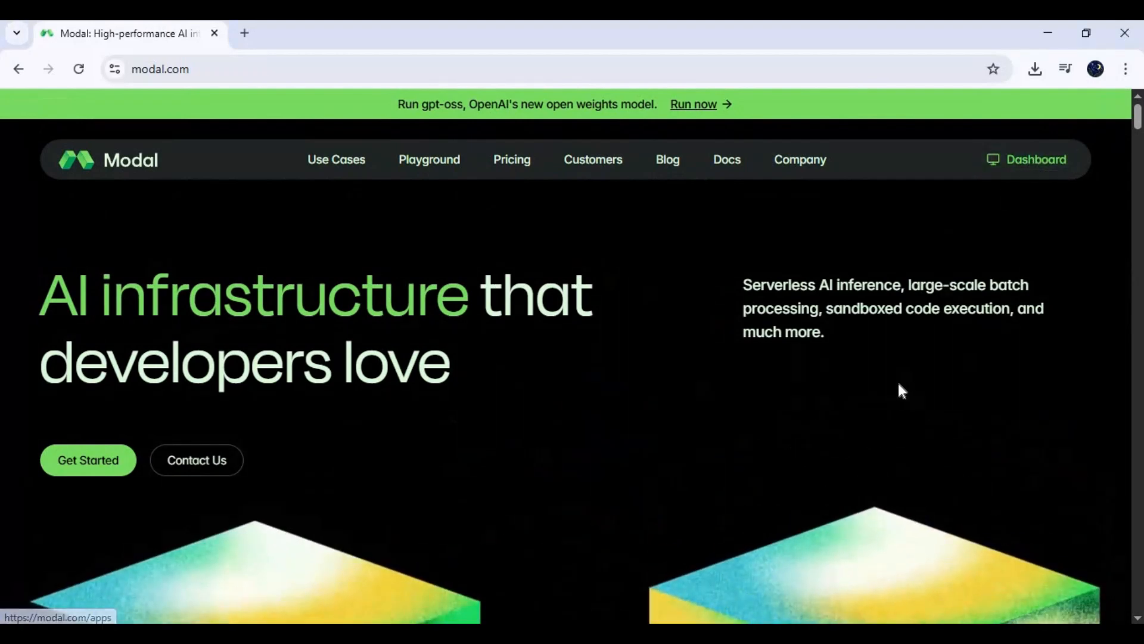
# Step: From the Modal dashboard, import facefusion.ipynb from Downloads as a new notebook
pyautogui.click(1034, 159)
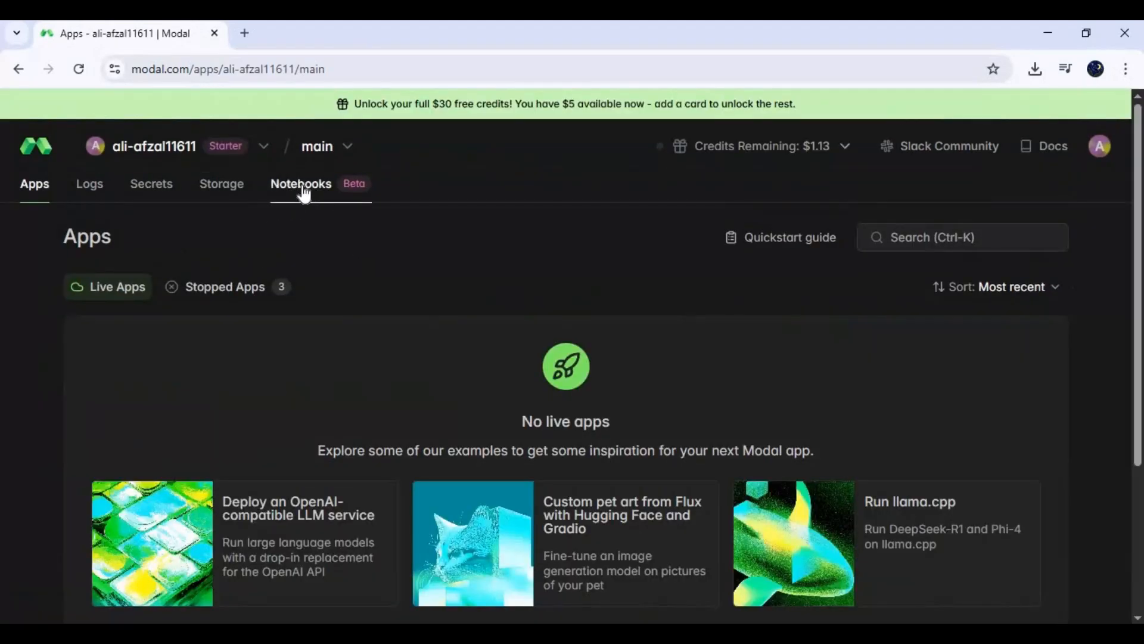
pyautogui.click(300, 184)
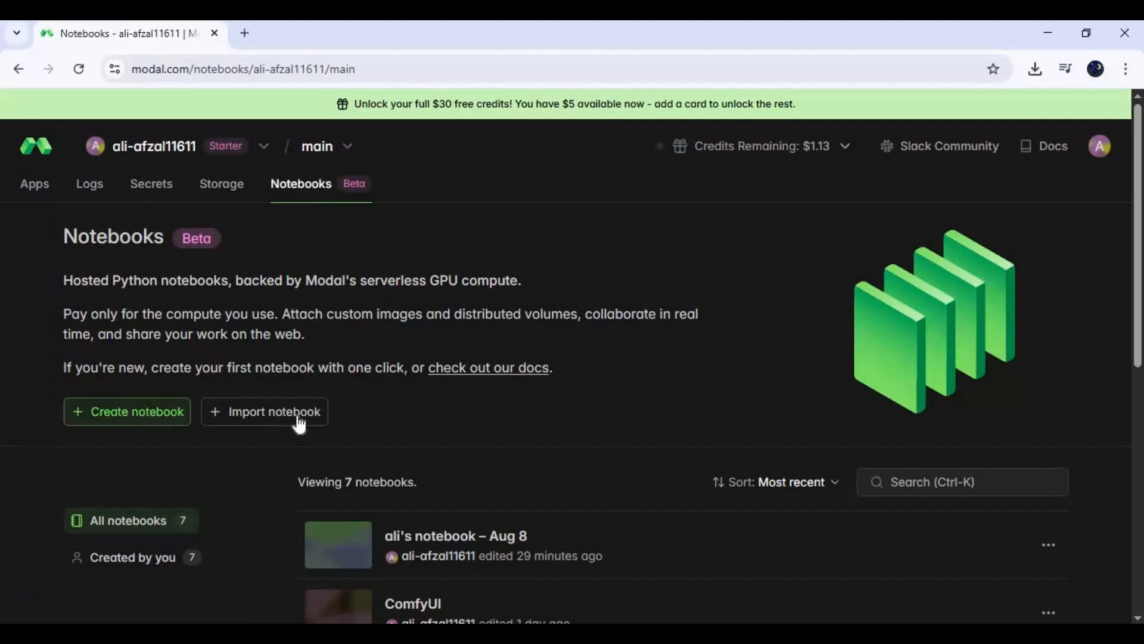
pyautogui.click(274, 411)
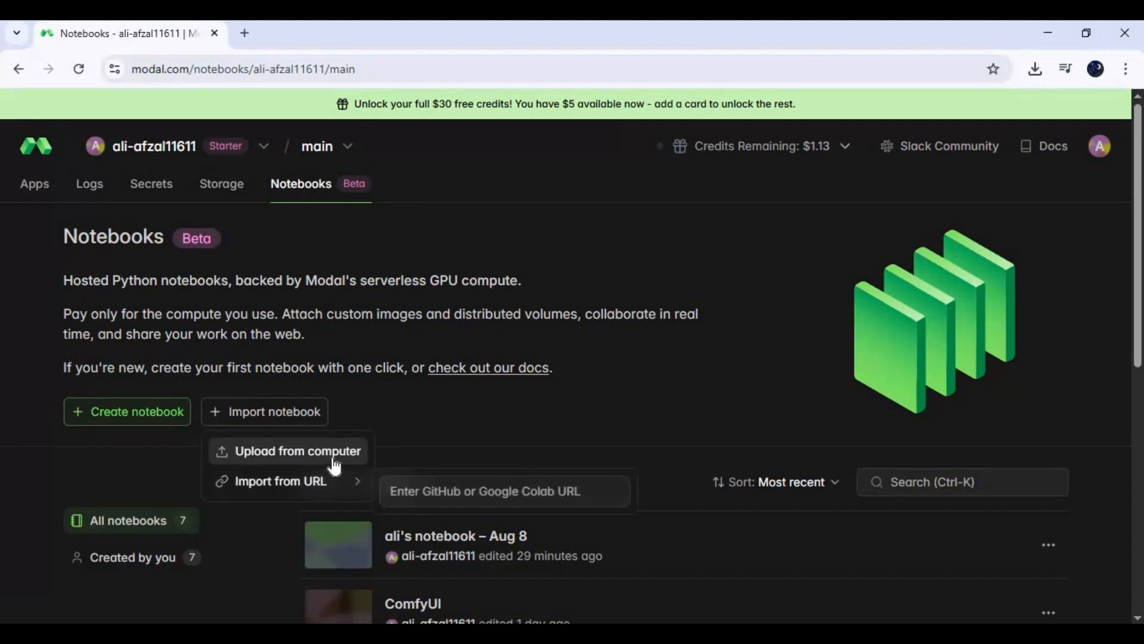
pyautogui.click(298, 450)
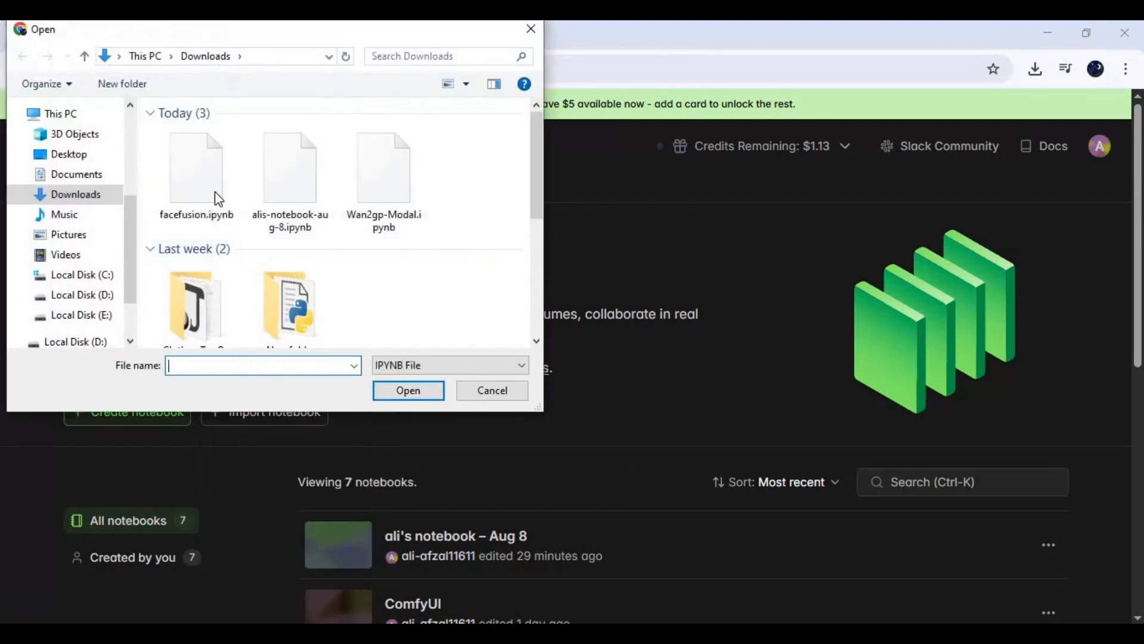
pyautogui.click(491, 390)
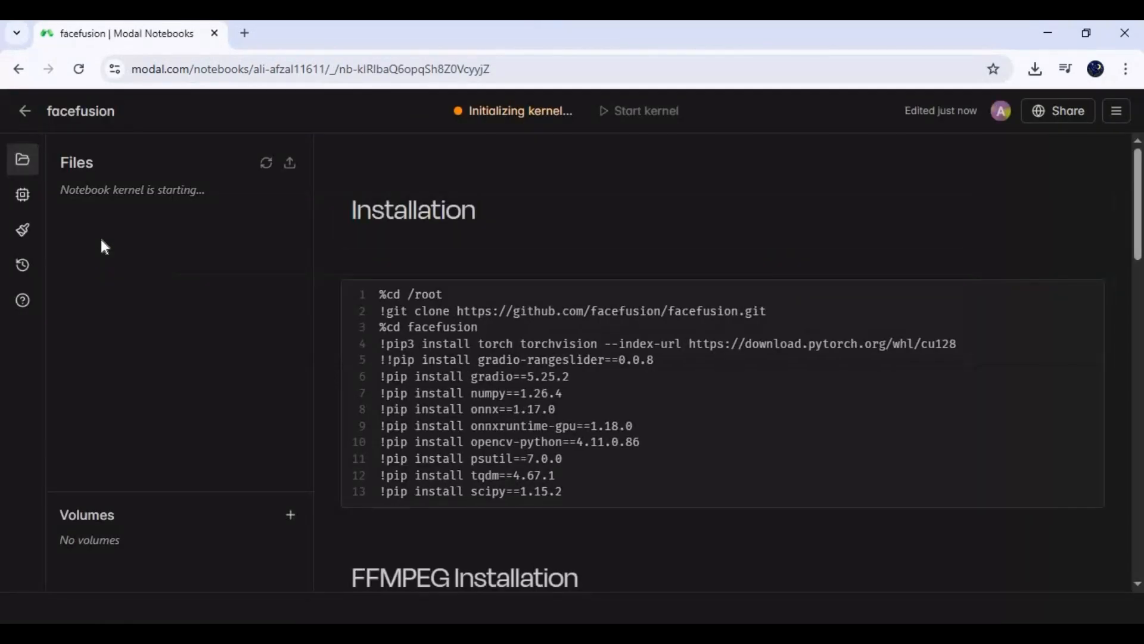
pyautogui.scroll(-3)
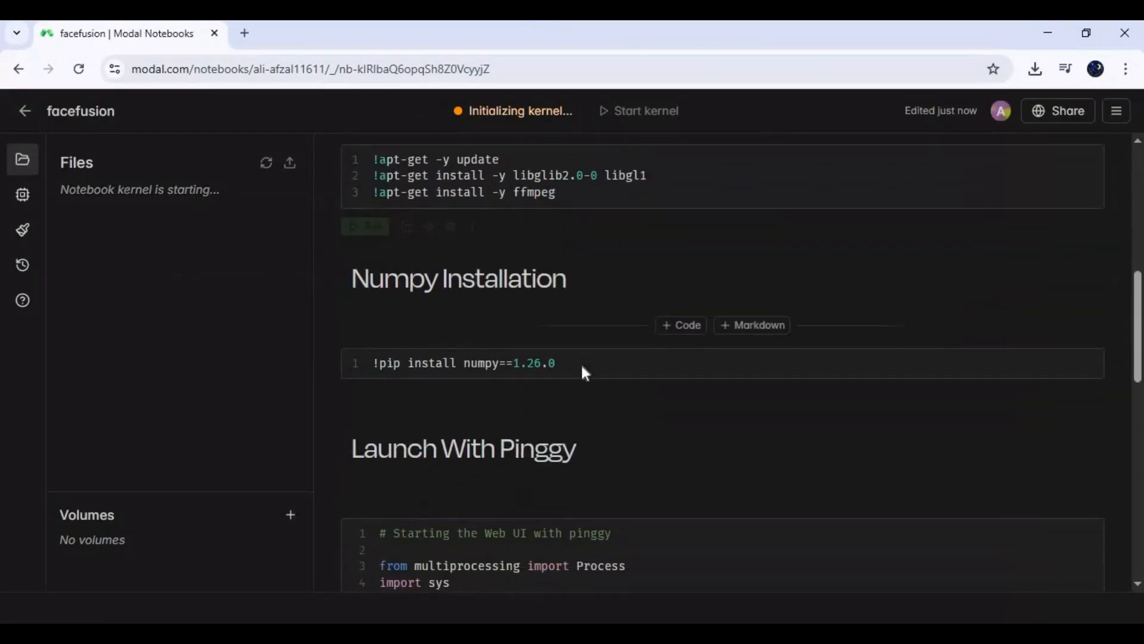
pyautogui.scroll(-3)
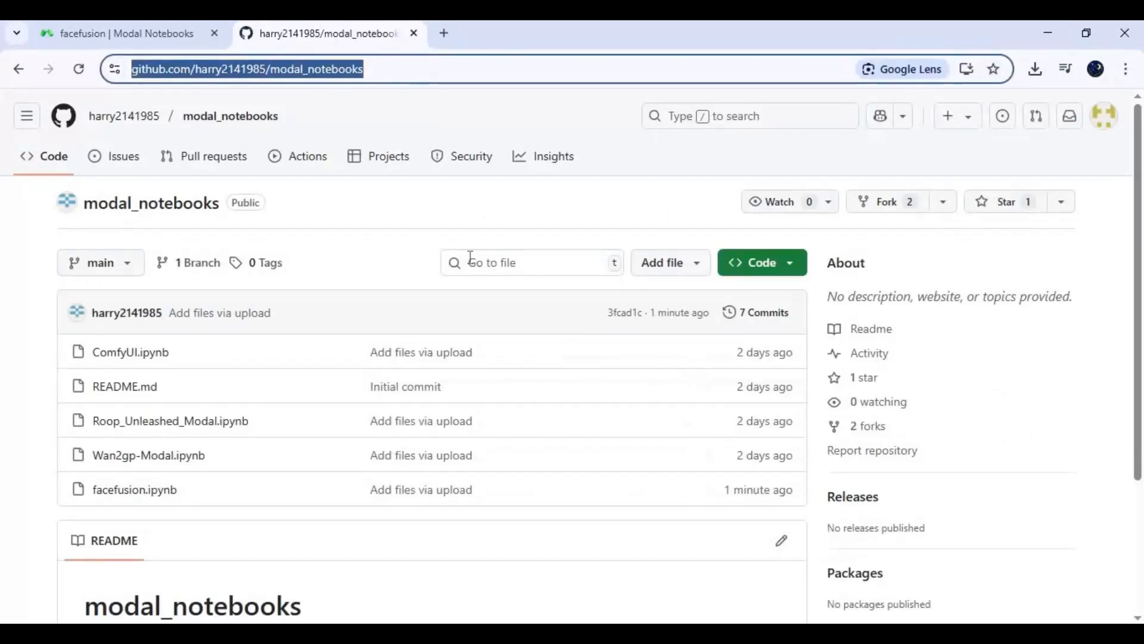
# Step: Open facefusion.ipynb from the modal_notebooks repository file list
pyautogui.scroll(-3)
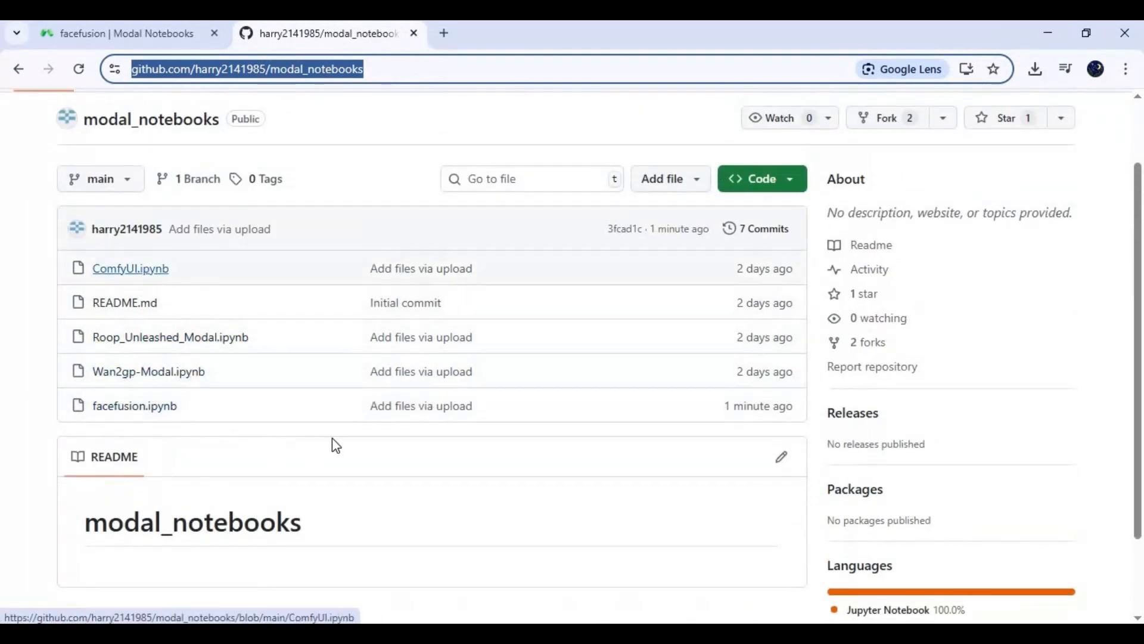
pyautogui.moveTo(265, 434)
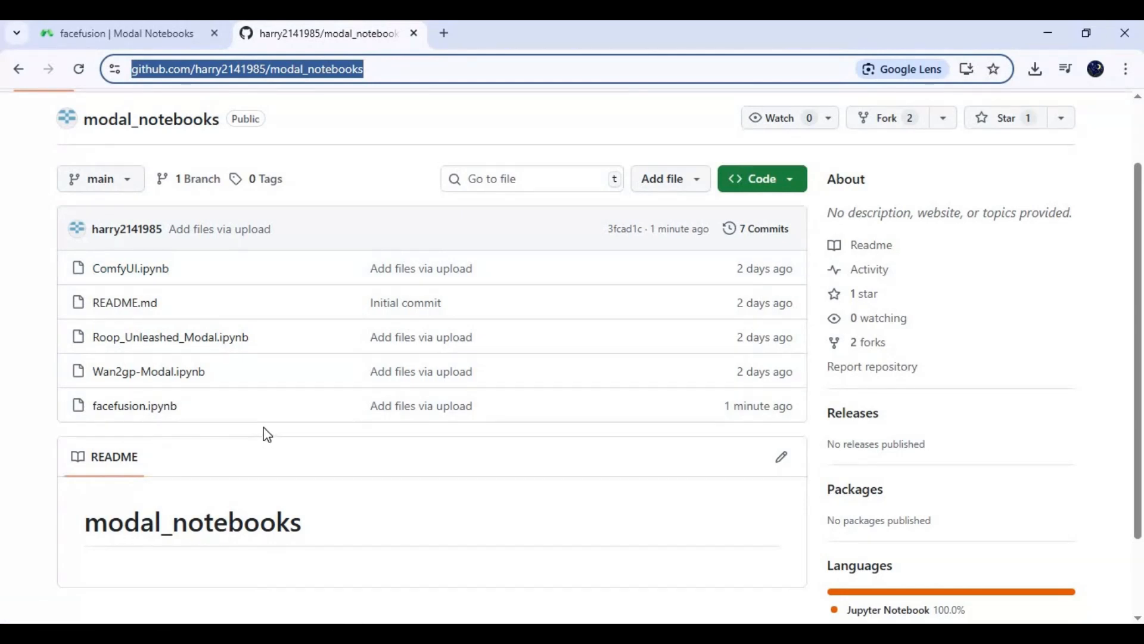
pyautogui.moveTo(139, 414)
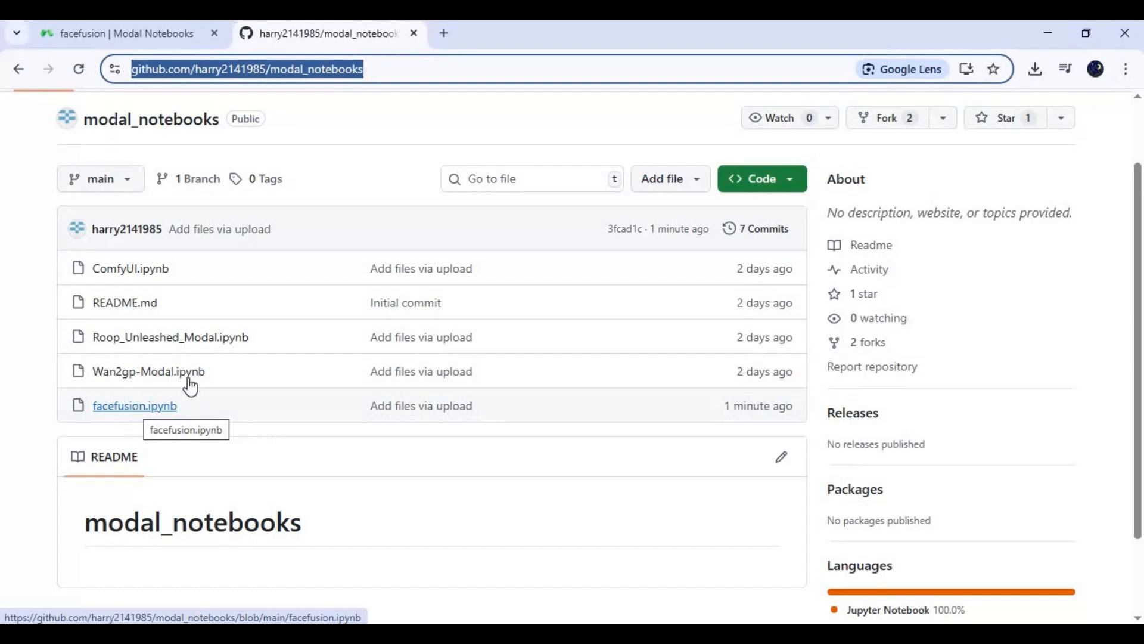
pyautogui.click(134, 406)
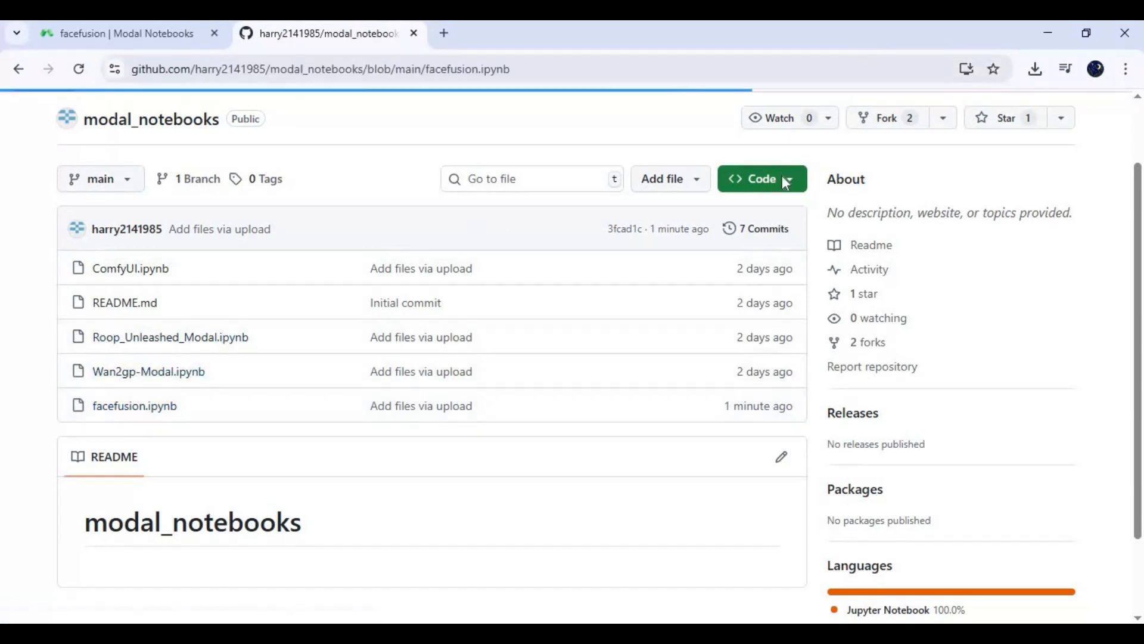
pyautogui.click(134, 405)
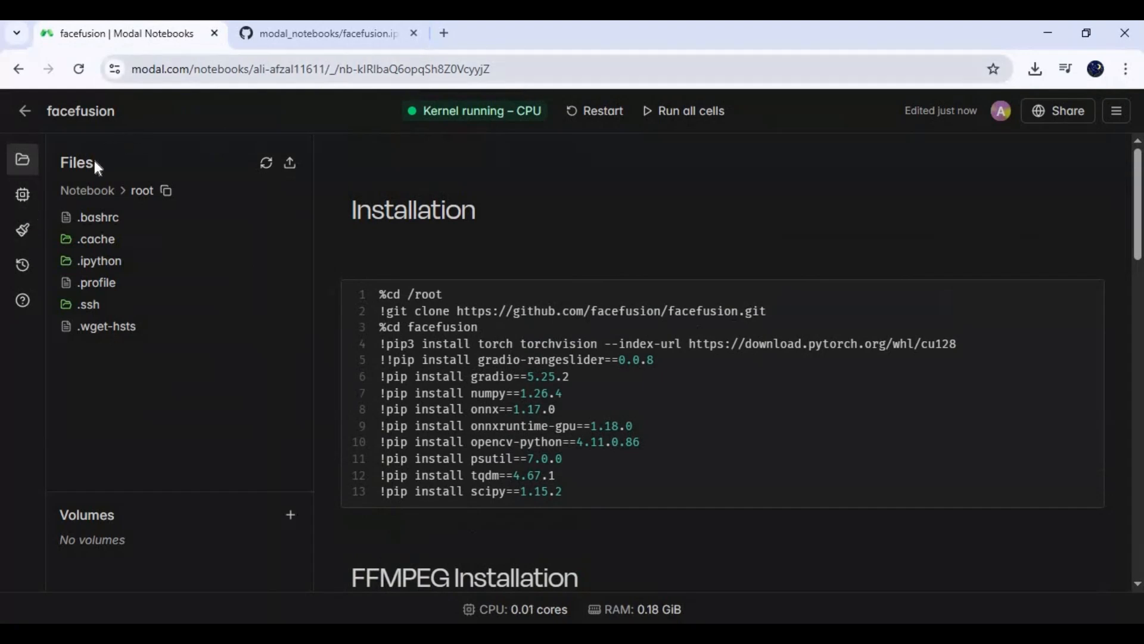
# Step: Set the kernel compute profile to 1 CPU core, 8 GiB RAM and an Nvidia T4 GPU, and save it
pyautogui.click(20, 194)
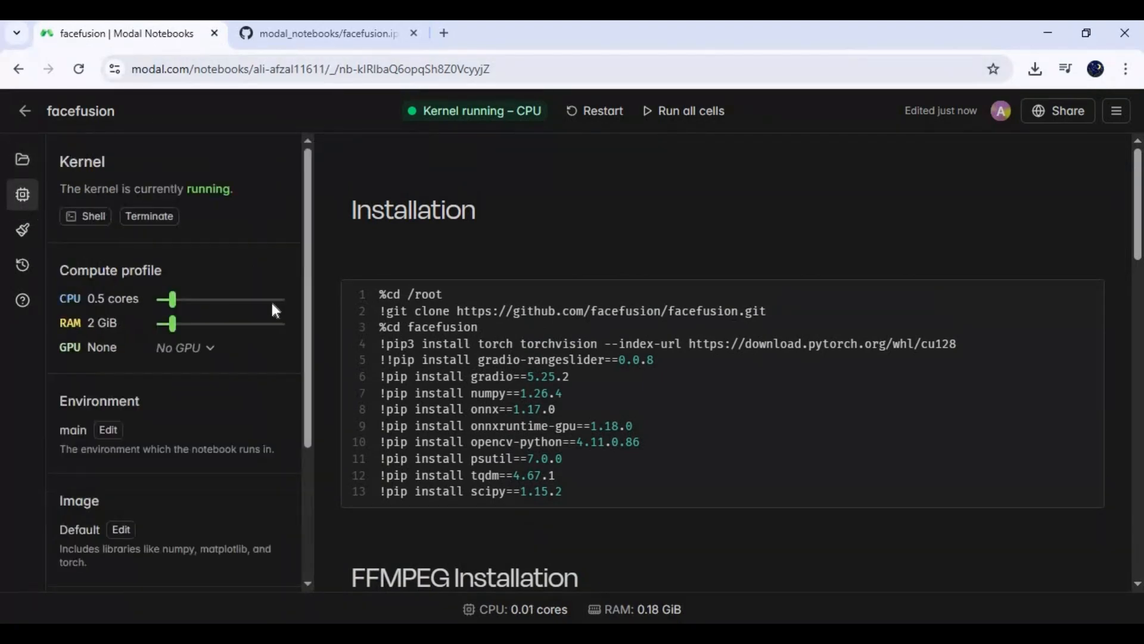
pyautogui.moveTo(181, 278)
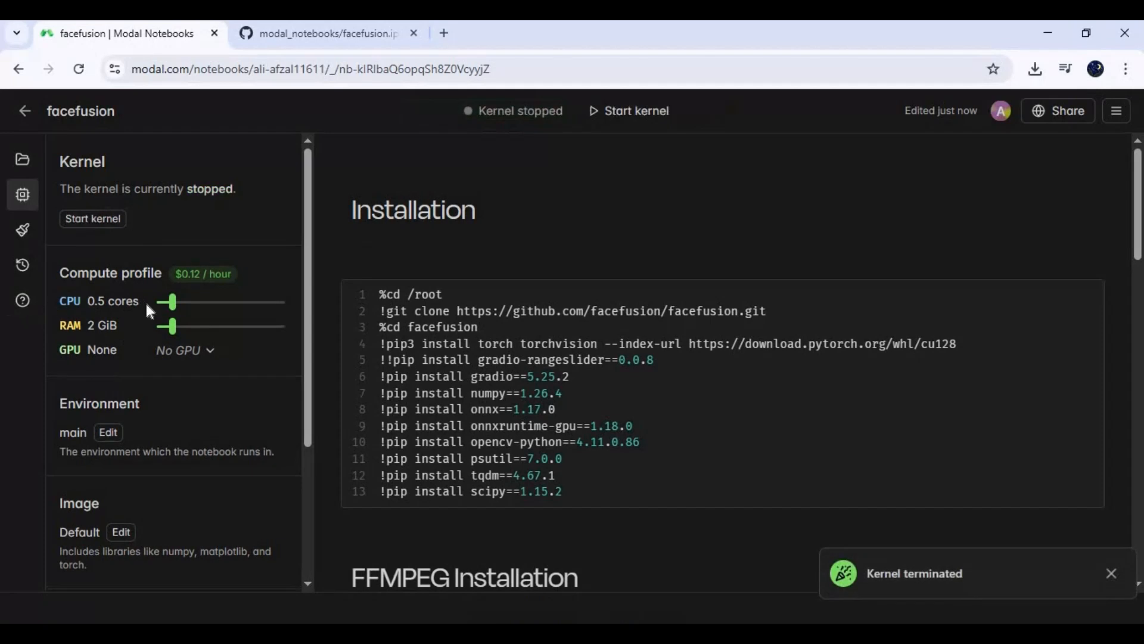
pyautogui.moveTo(167, 301); pyautogui.dragTo(188, 301)
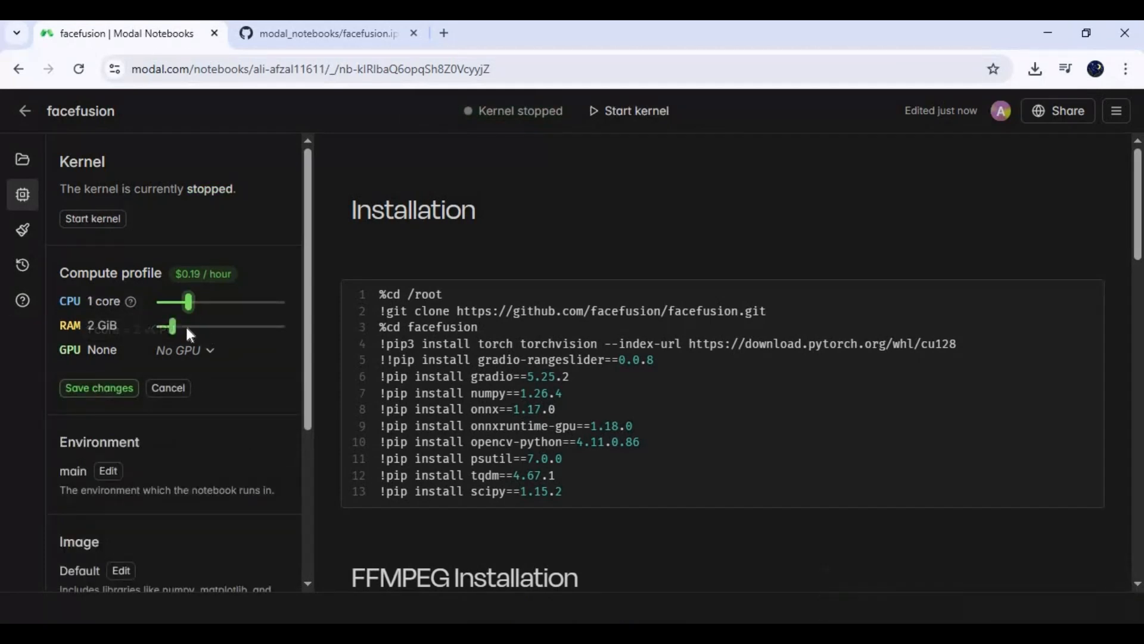
pyautogui.moveTo(171, 326); pyautogui.dragTo(190, 326)
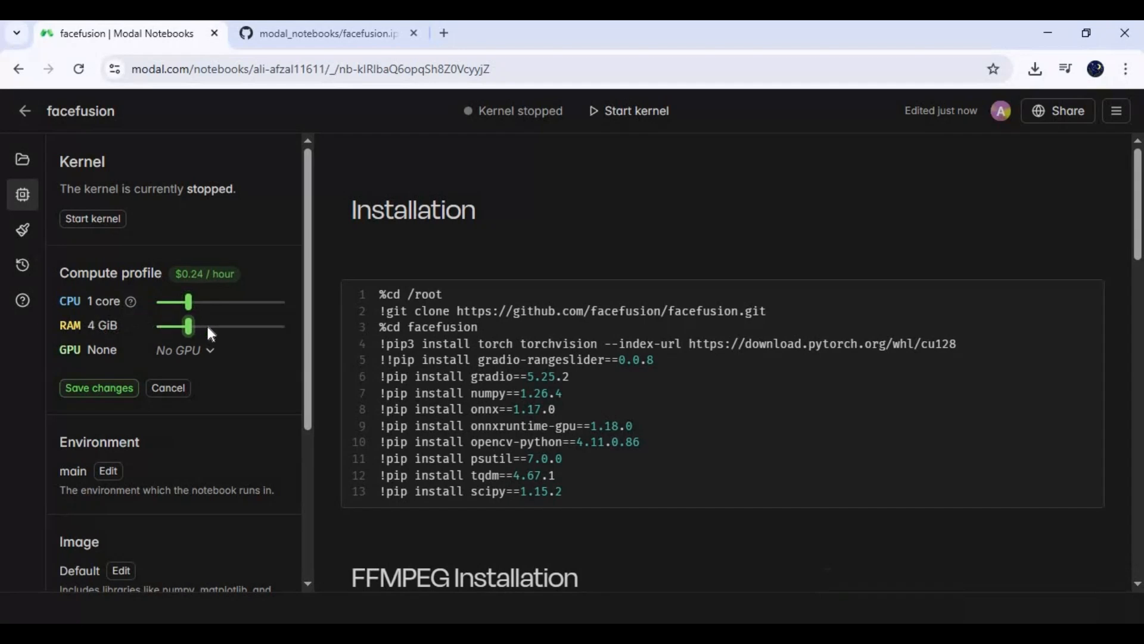
pyautogui.moveTo(190, 326); pyautogui.dragTo(205, 326)
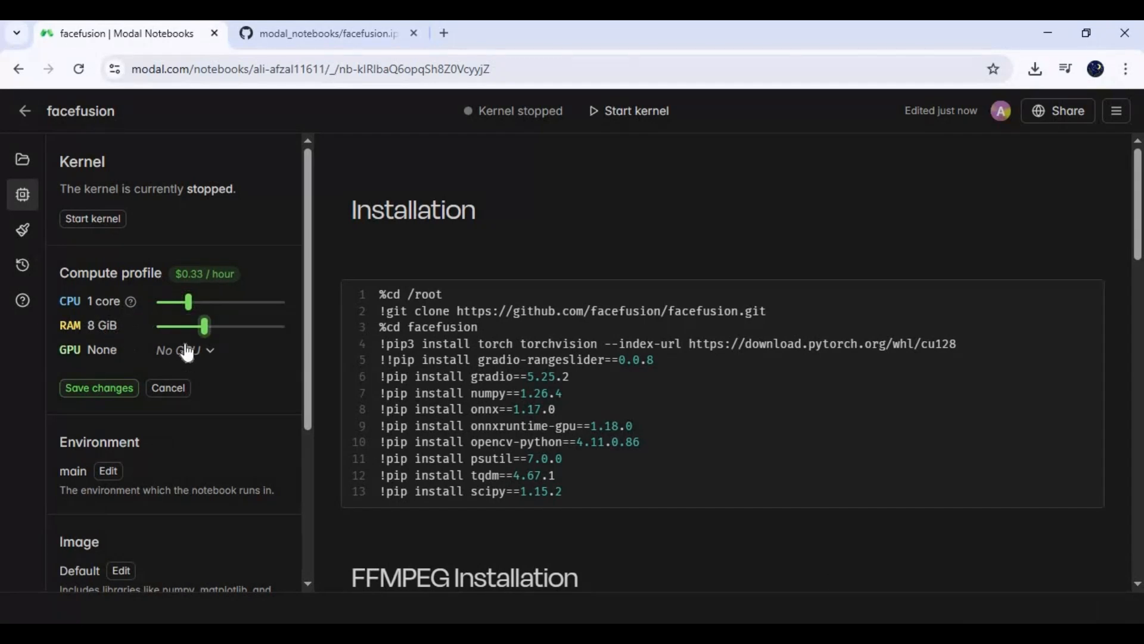
pyautogui.click(181, 351)
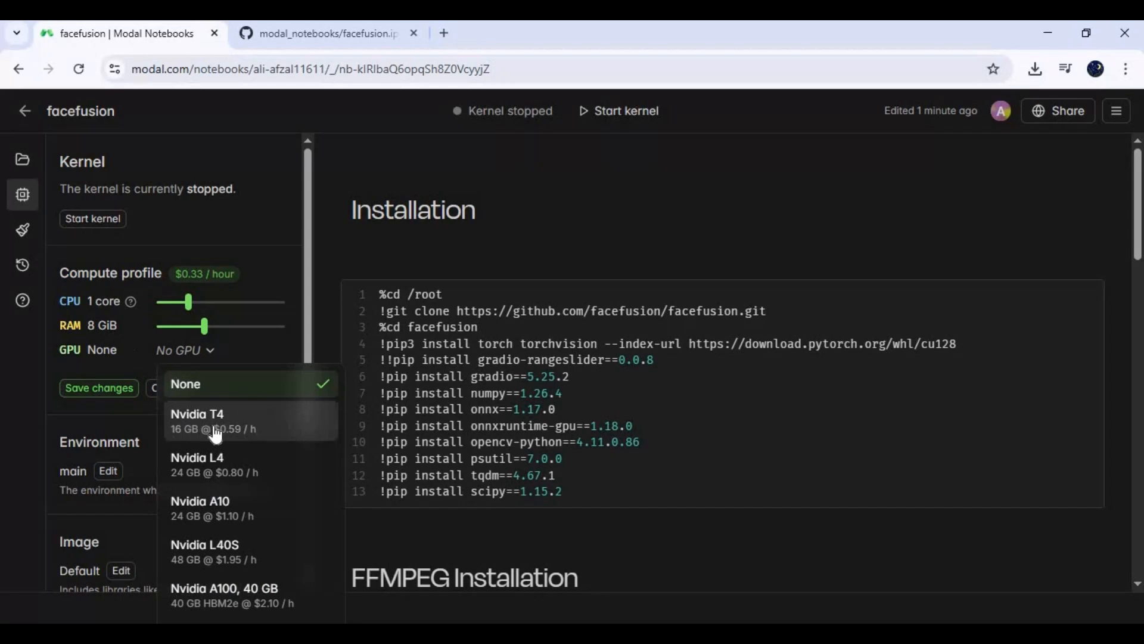
pyautogui.moveTo(214, 460)
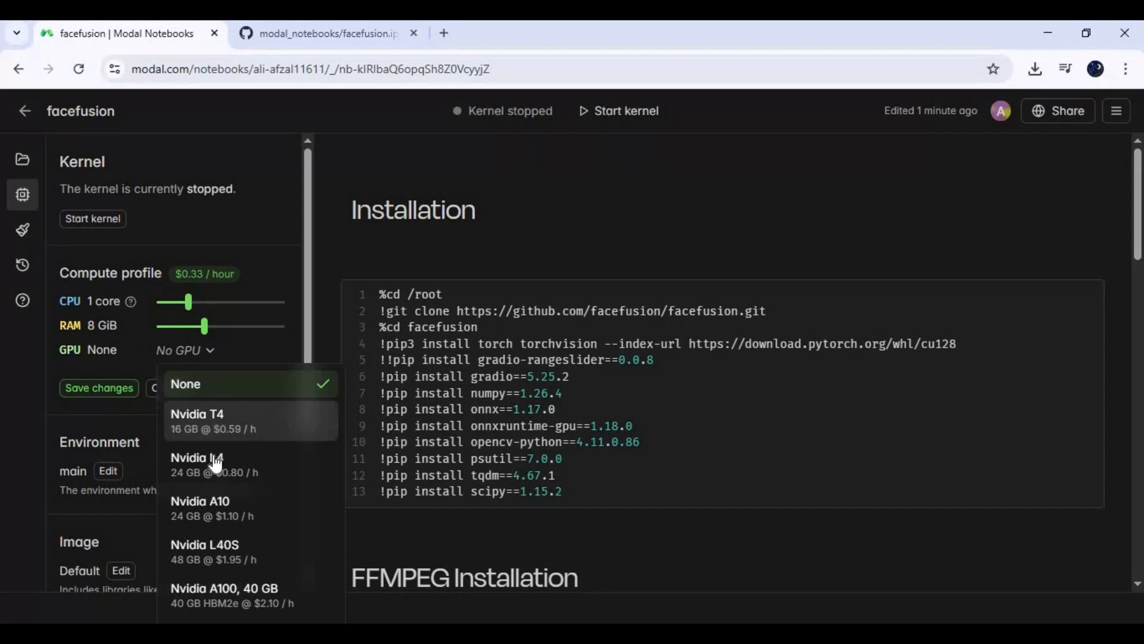
pyautogui.moveTo(226, 421)
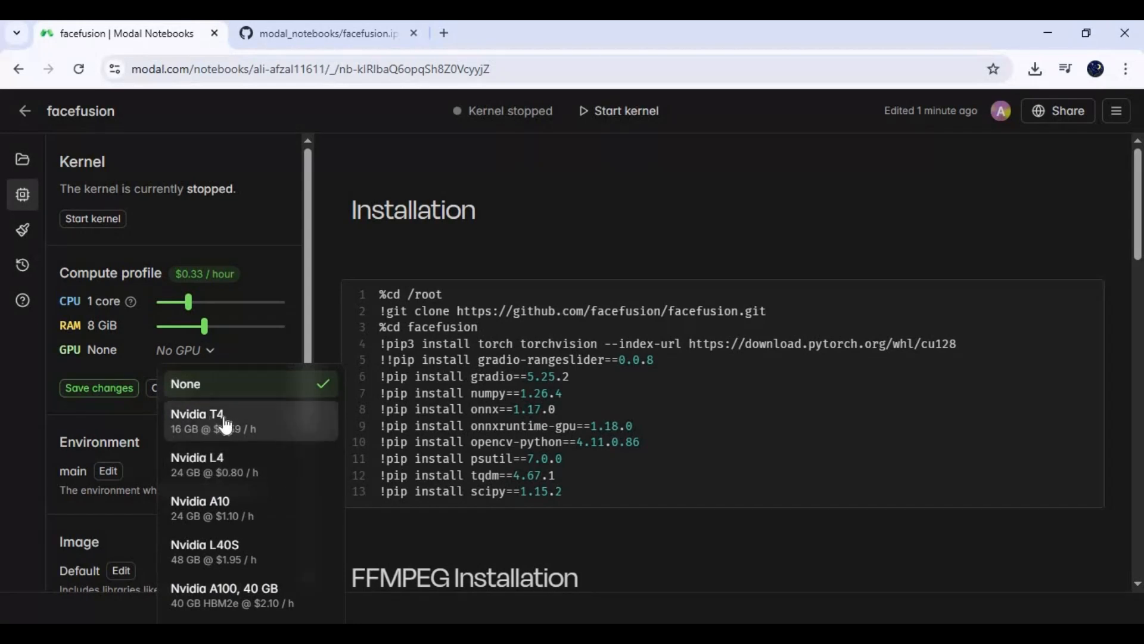
pyautogui.click(195, 414)
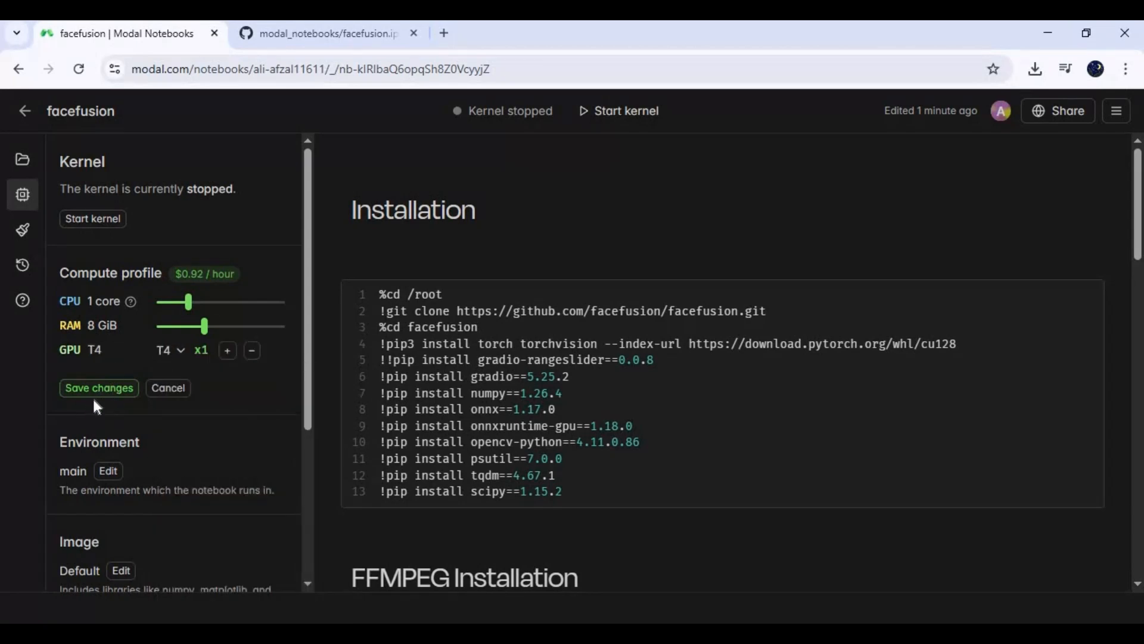
pyautogui.click(97, 388)
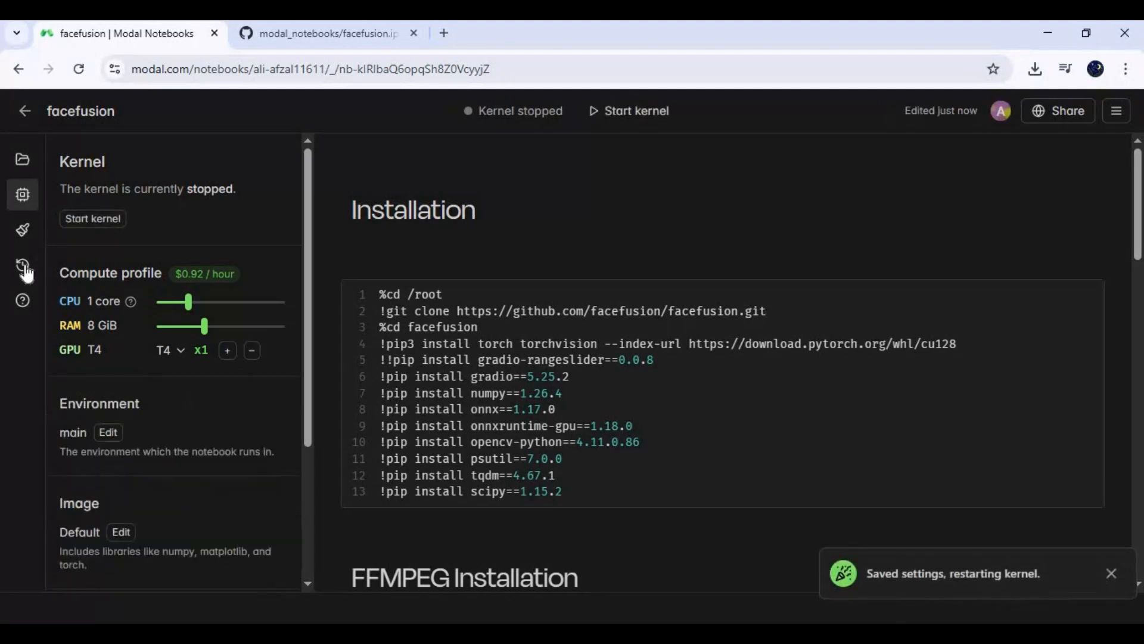
# Step: Run the Installation cell to clone FaceFusion and install its Python dependencies
pyautogui.click(92, 219)
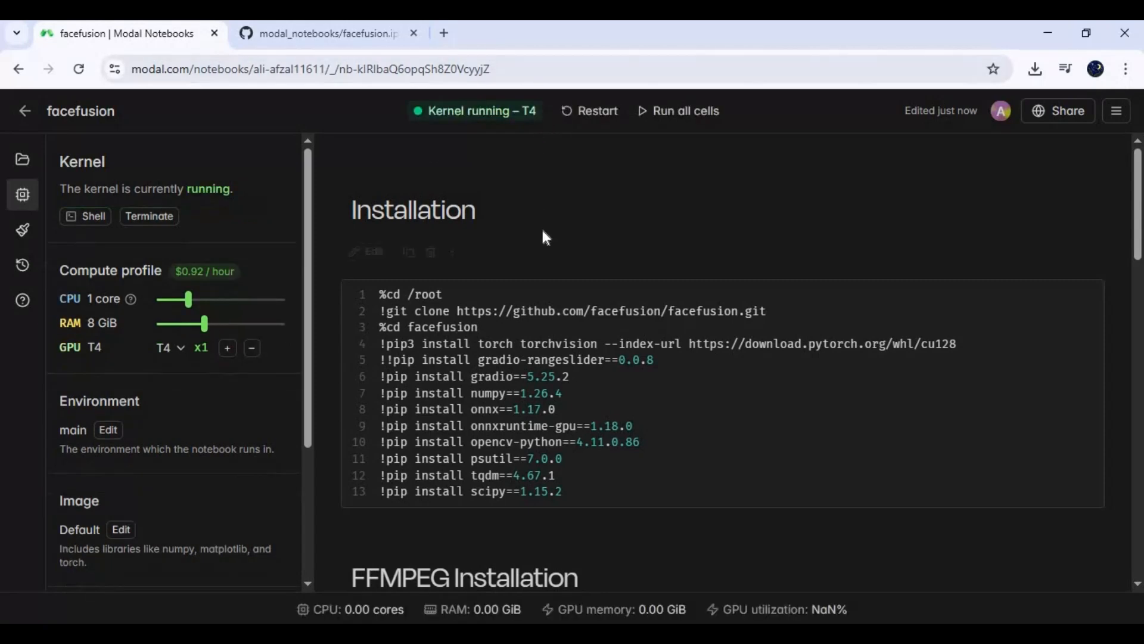
pyautogui.scroll(-3)
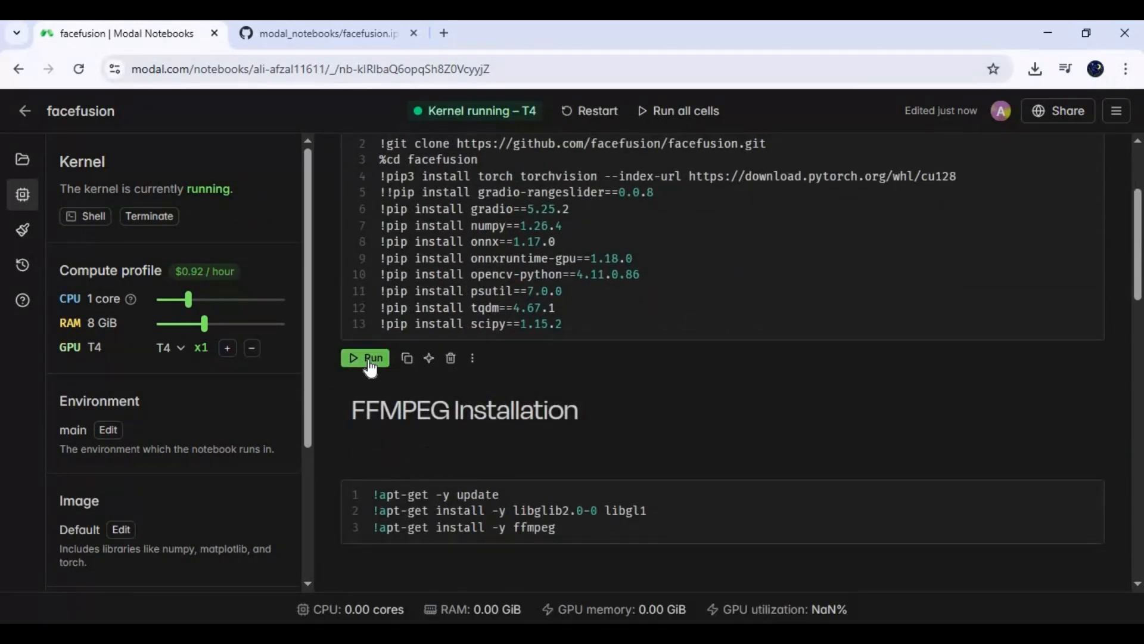
pyautogui.click(366, 358)
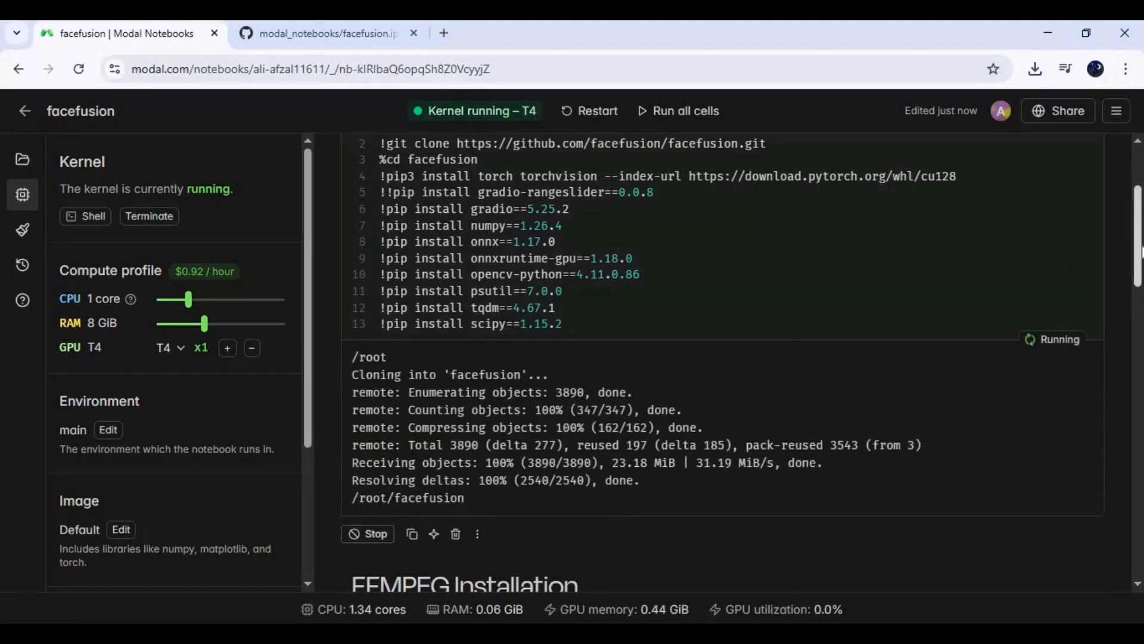
pyautogui.scroll(-3)
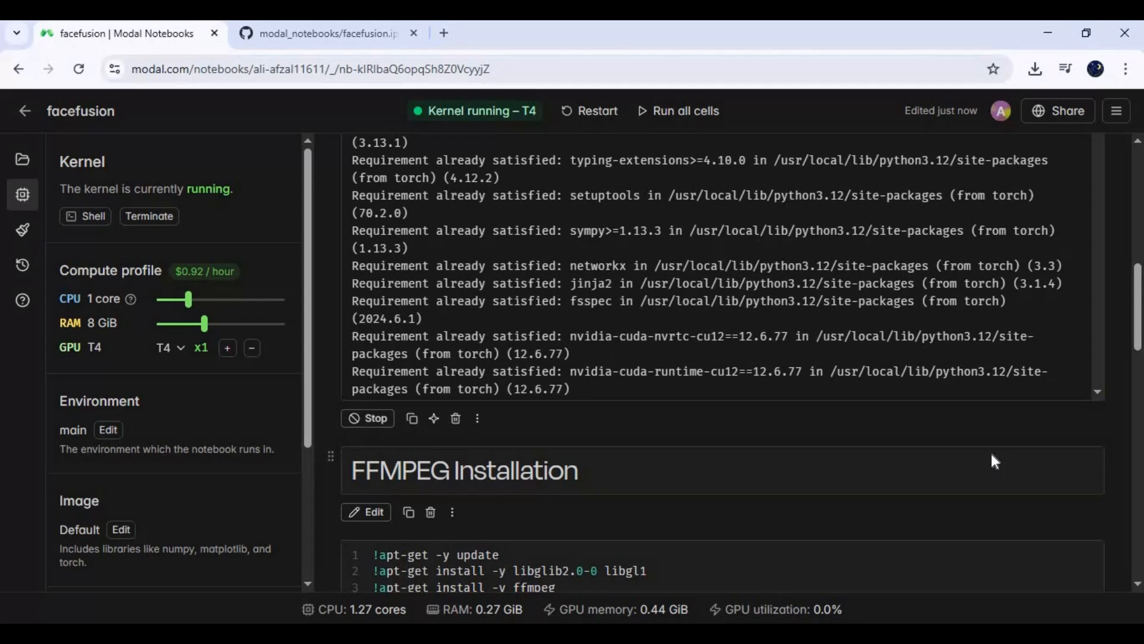
pyautogui.moveTo(994, 469)
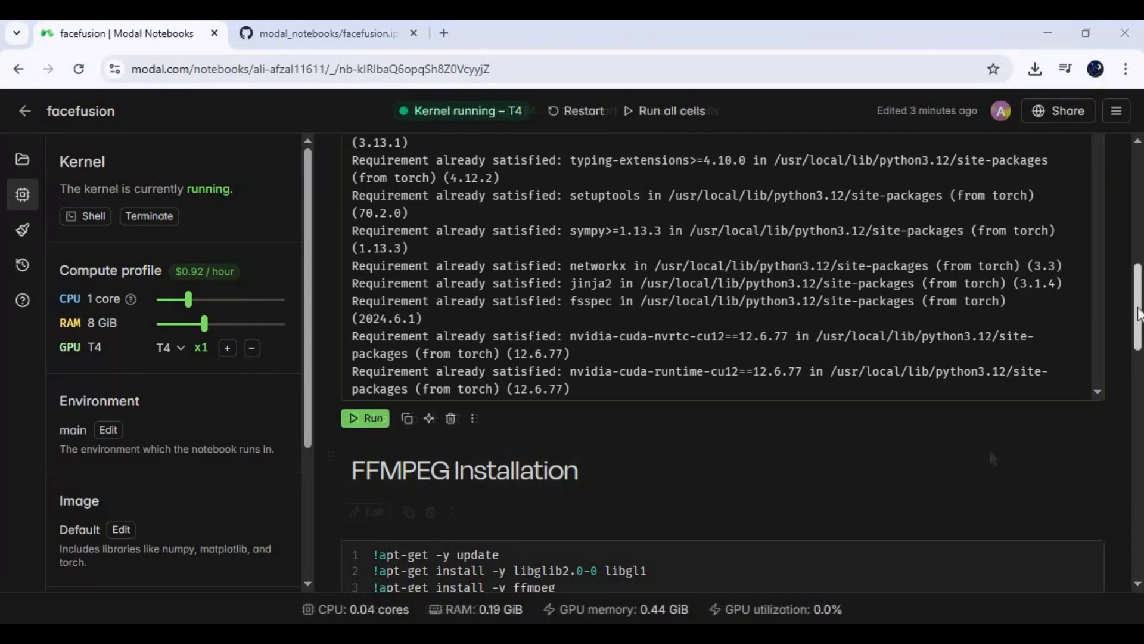
# Step: Run the FFMPEG Installation cell to apt-get FFmpeg and the graphics libraries
pyautogui.scroll(-3)
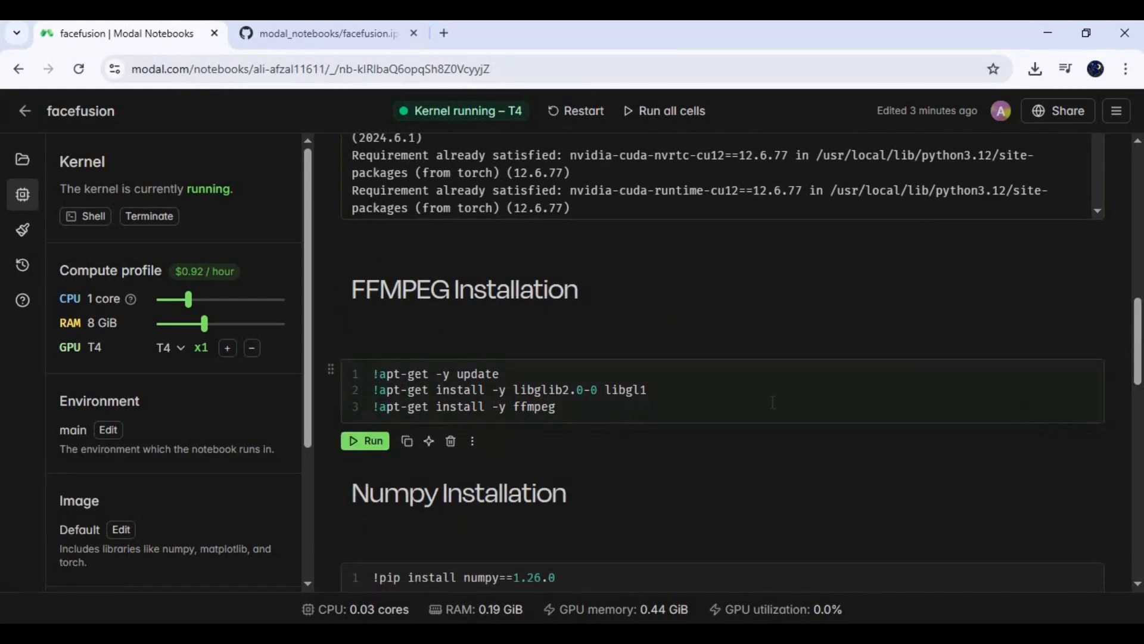
pyautogui.click(363, 442)
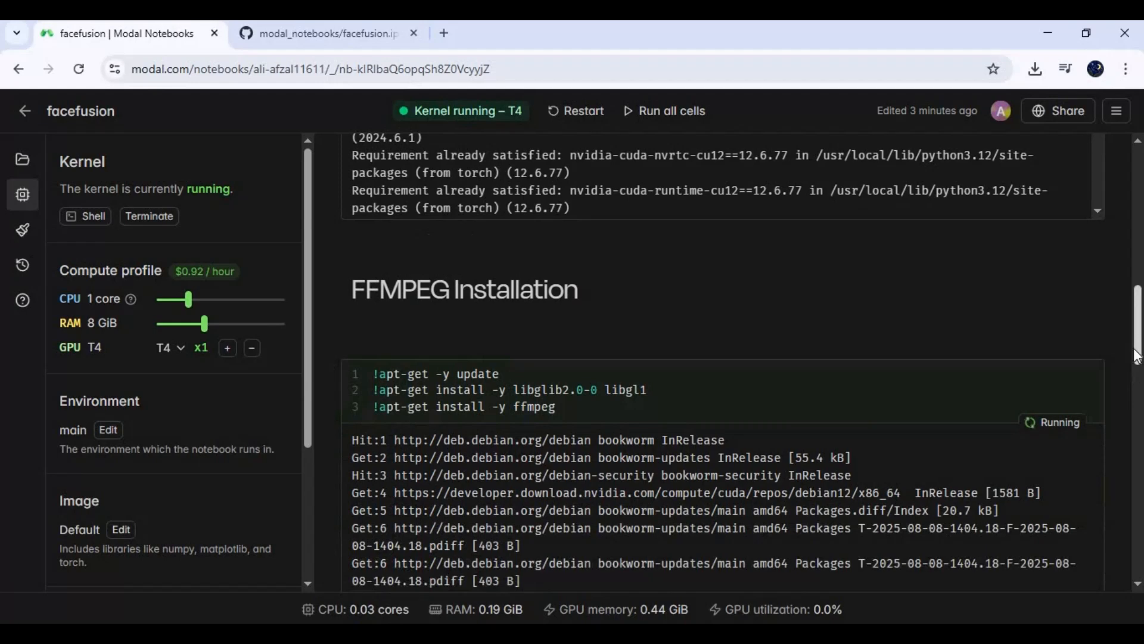
pyautogui.scroll(-3)
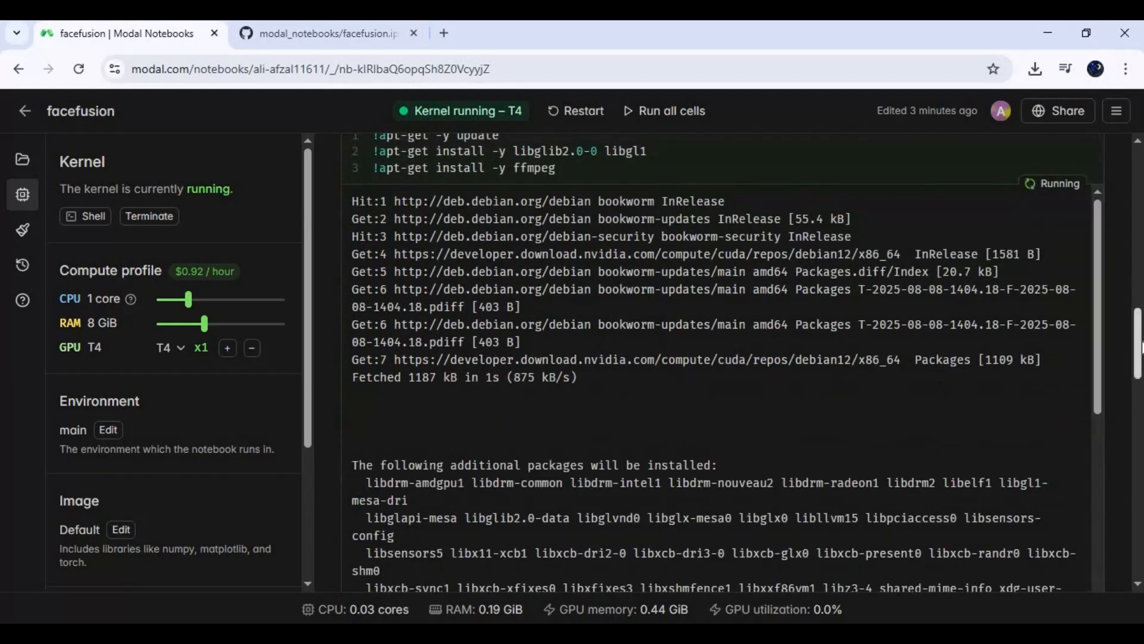
pyautogui.scroll(-3)
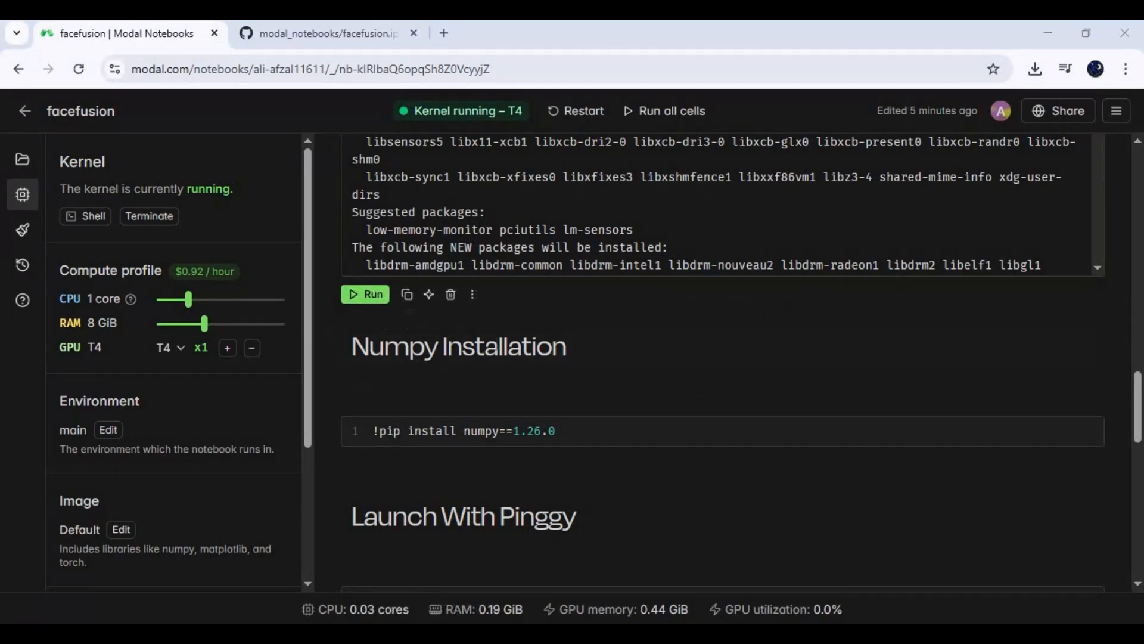
pyautogui.moveTo(393, 417)
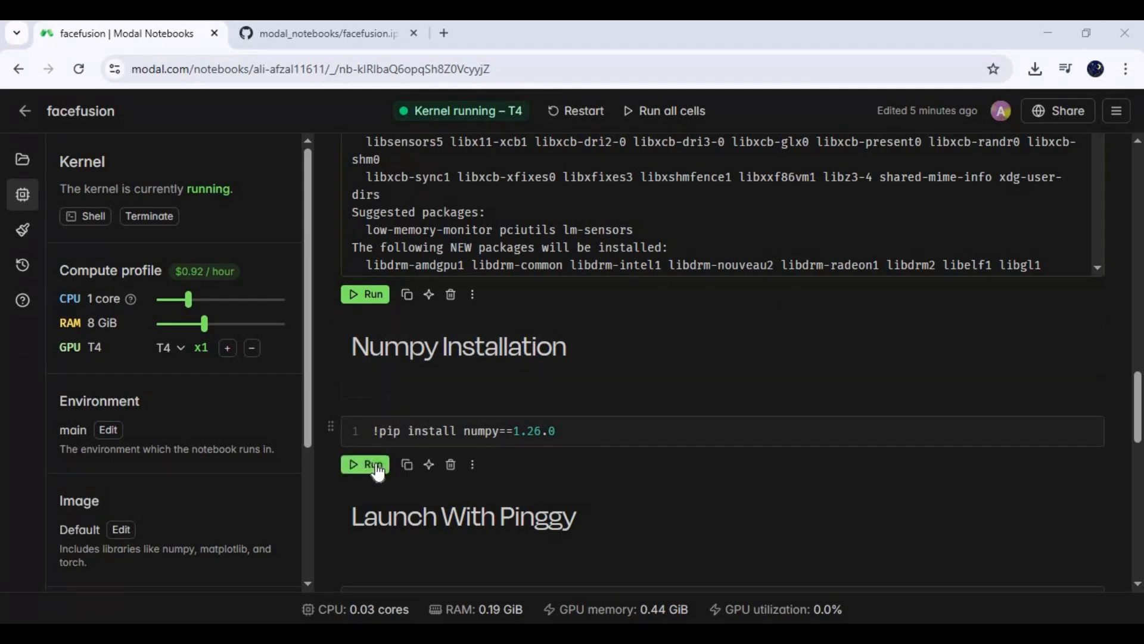
# Step: Run the Numpy cell to install numpy==1.26.0 over version 1.26.4
pyautogui.click(365, 463)
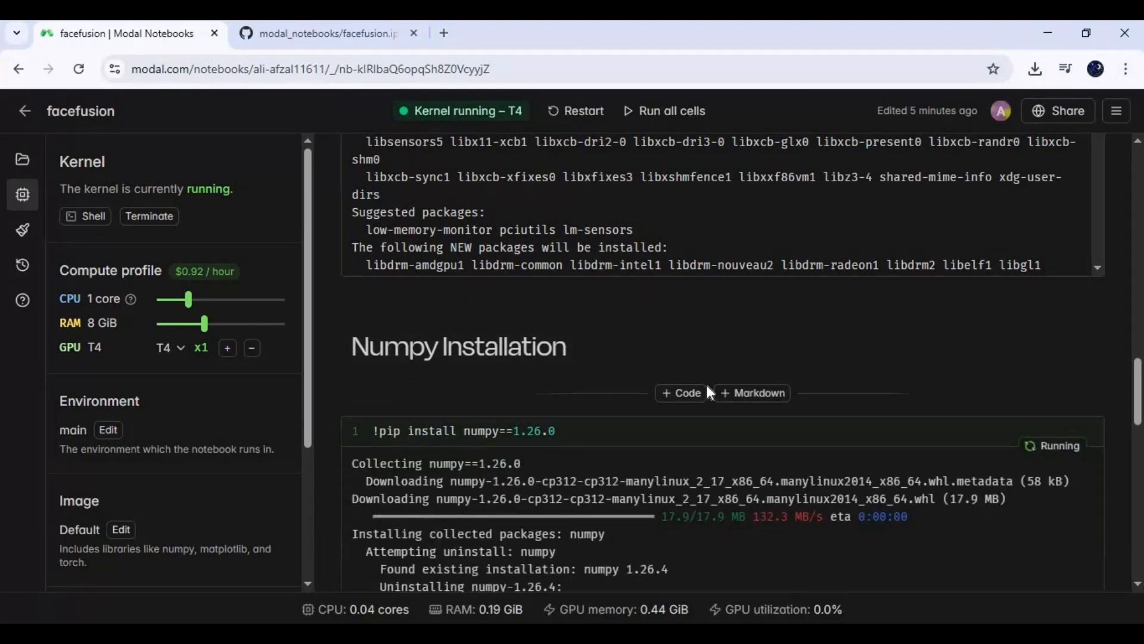
pyautogui.scroll(-3)
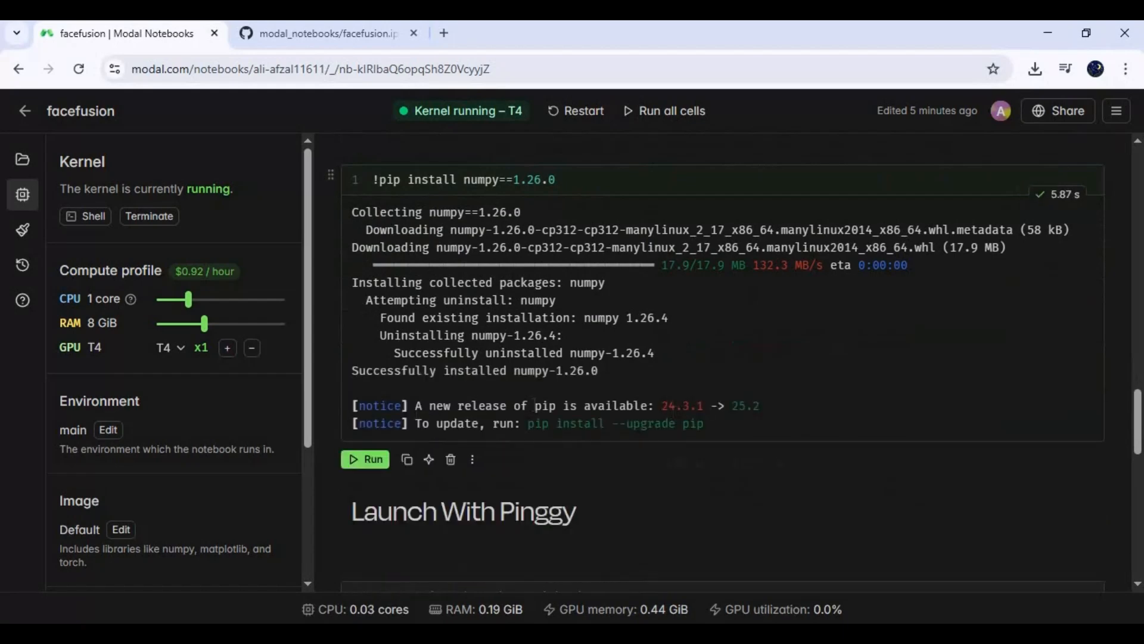
pyautogui.scroll(-3)
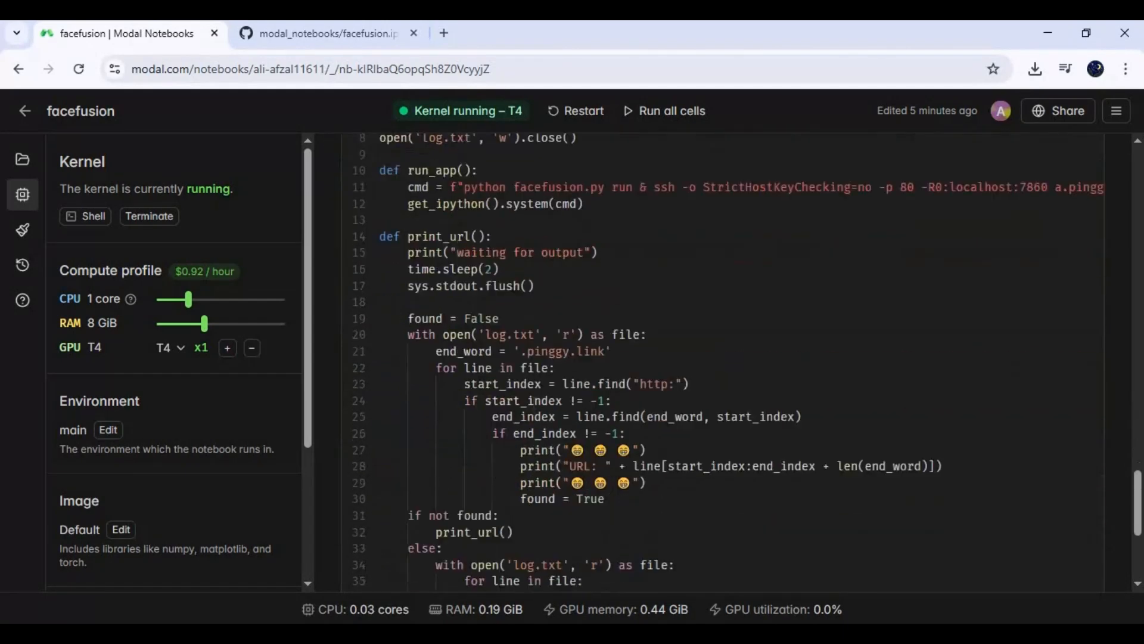
# Step: Scroll through the Pinggy launch cell output while models download and the pinggy.link URL appears
pyautogui.scroll(-3)
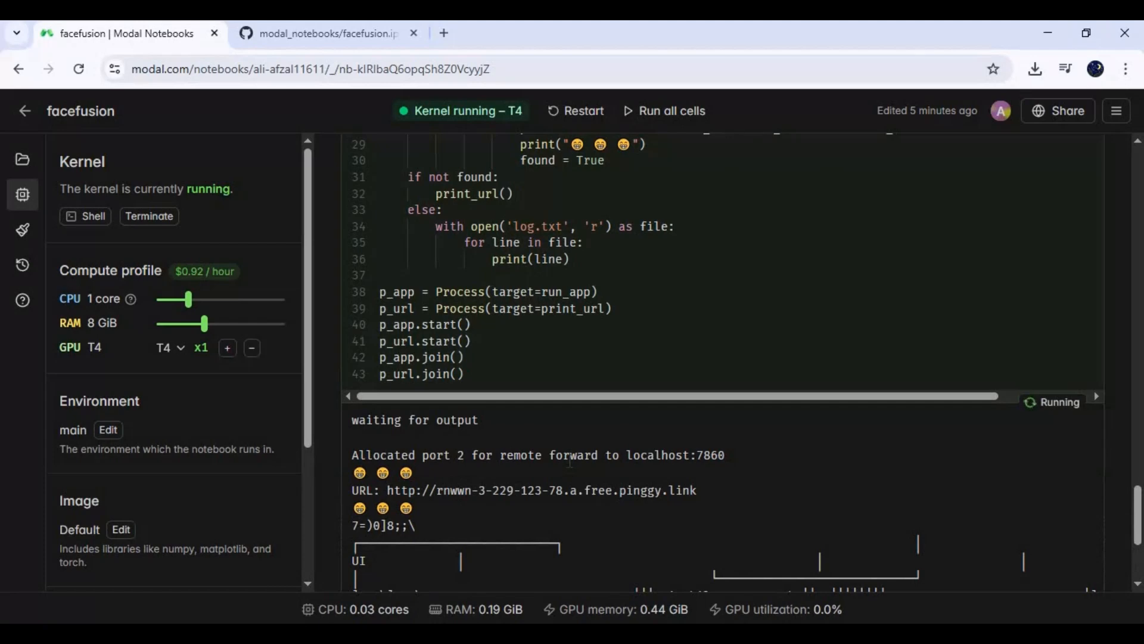
pyautogui.moveTo(596, 420)
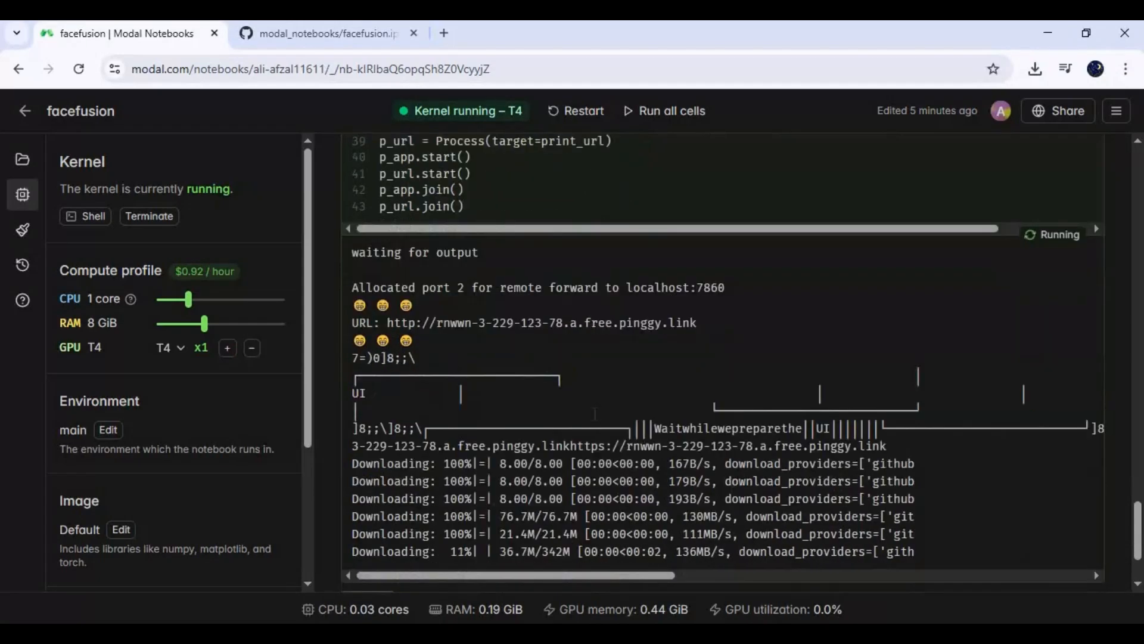
pyautogui.scroll(-3)
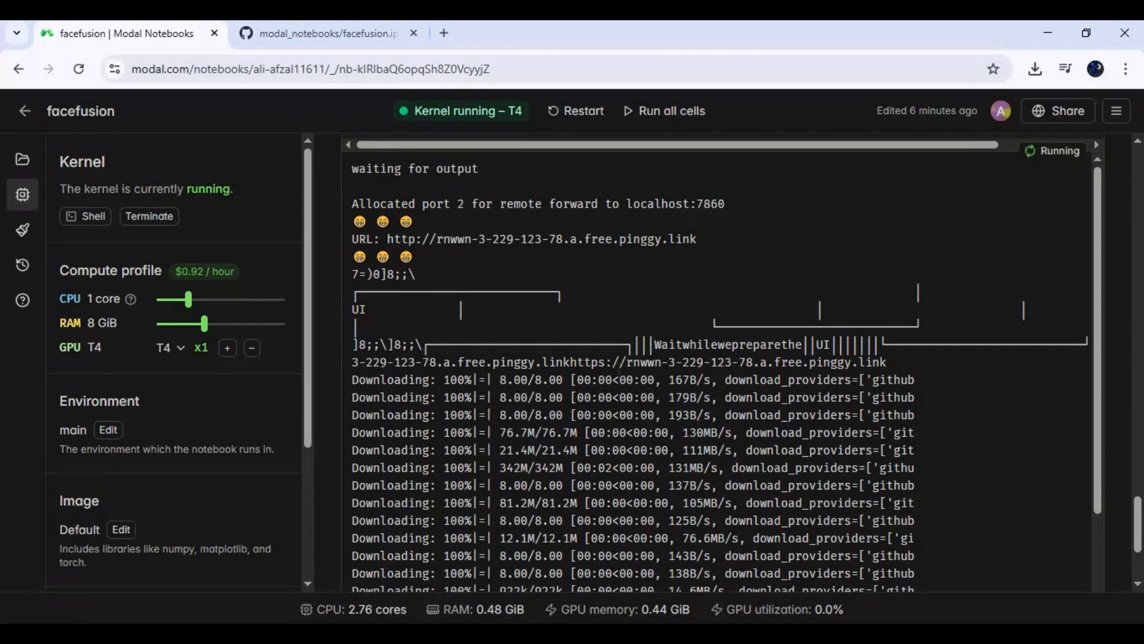
pyautogui.moveTo(637, 397)
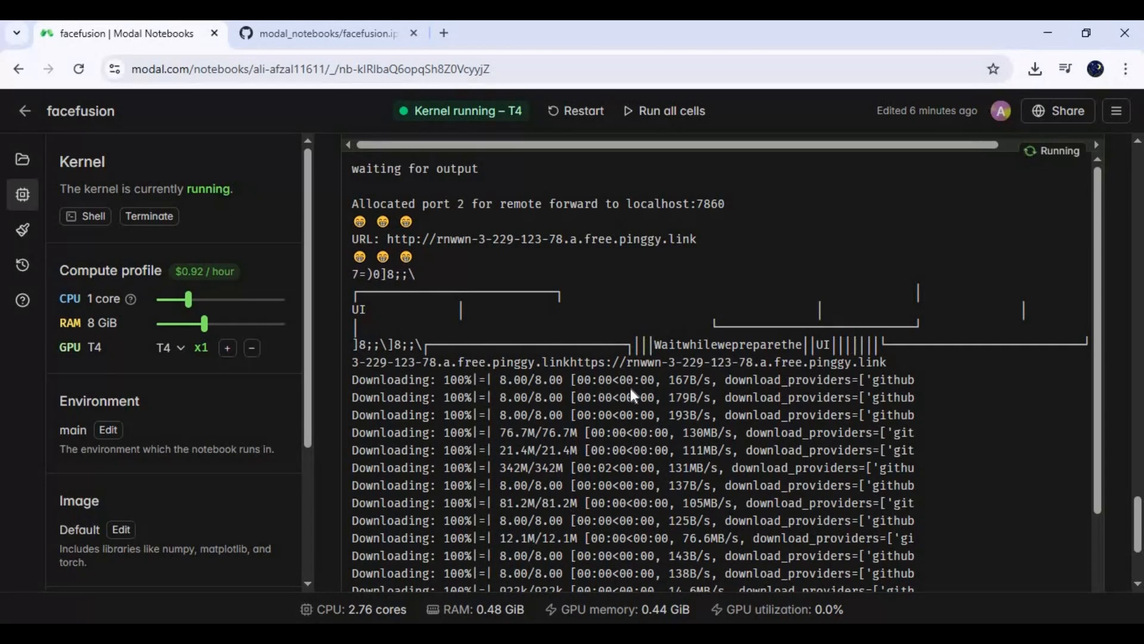
pyautogui.scroll(-3)
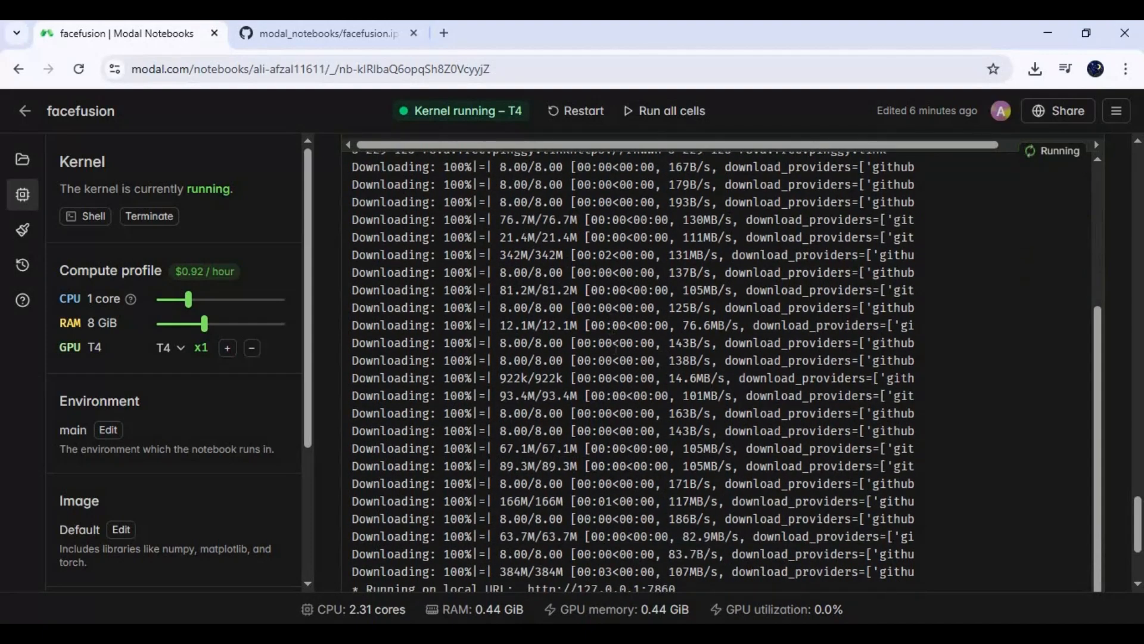
pyautogui.scroll(-3)
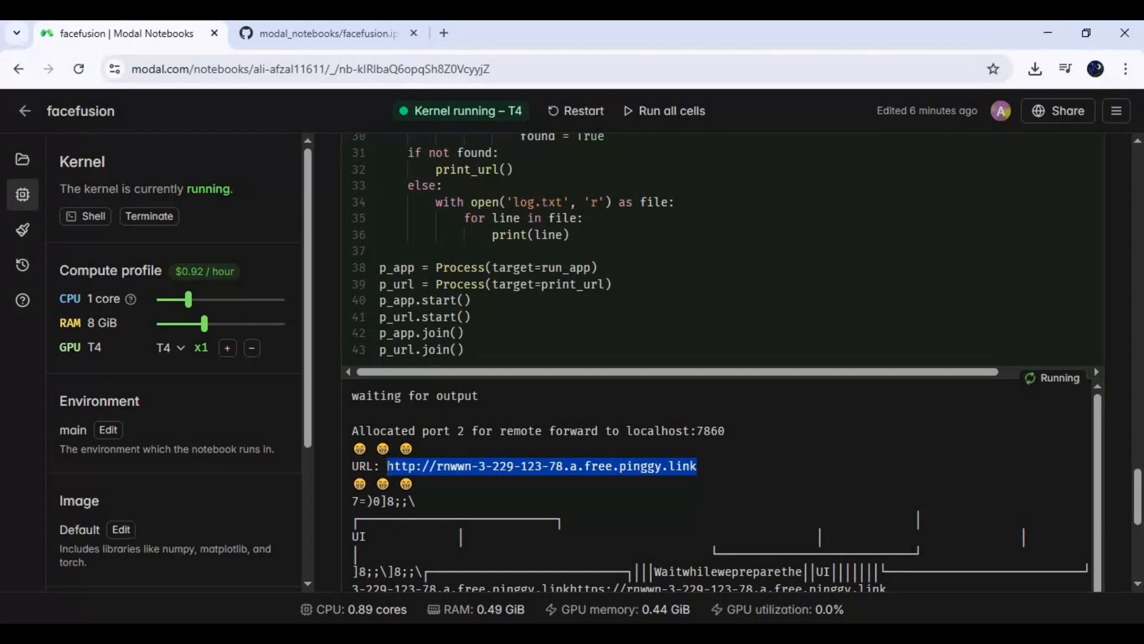
# Step: Paste the Pinggy link into a new Chrome tab and enter the site past the tunnel warning
pyautogui.rightClick(541, 468)
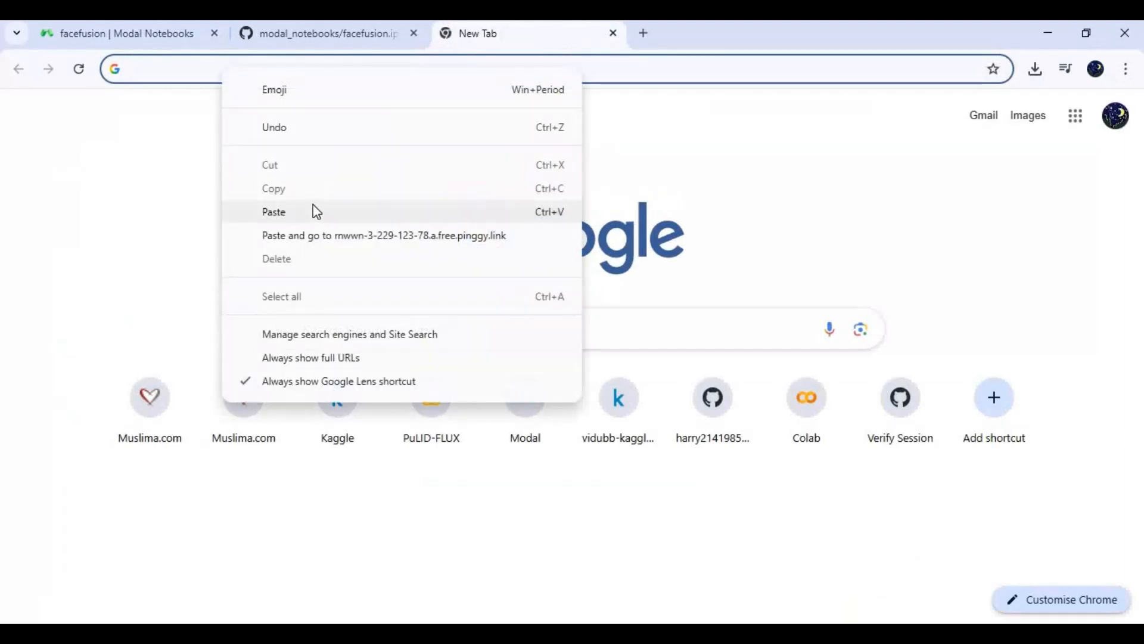
pyautogui.click(383, 235)
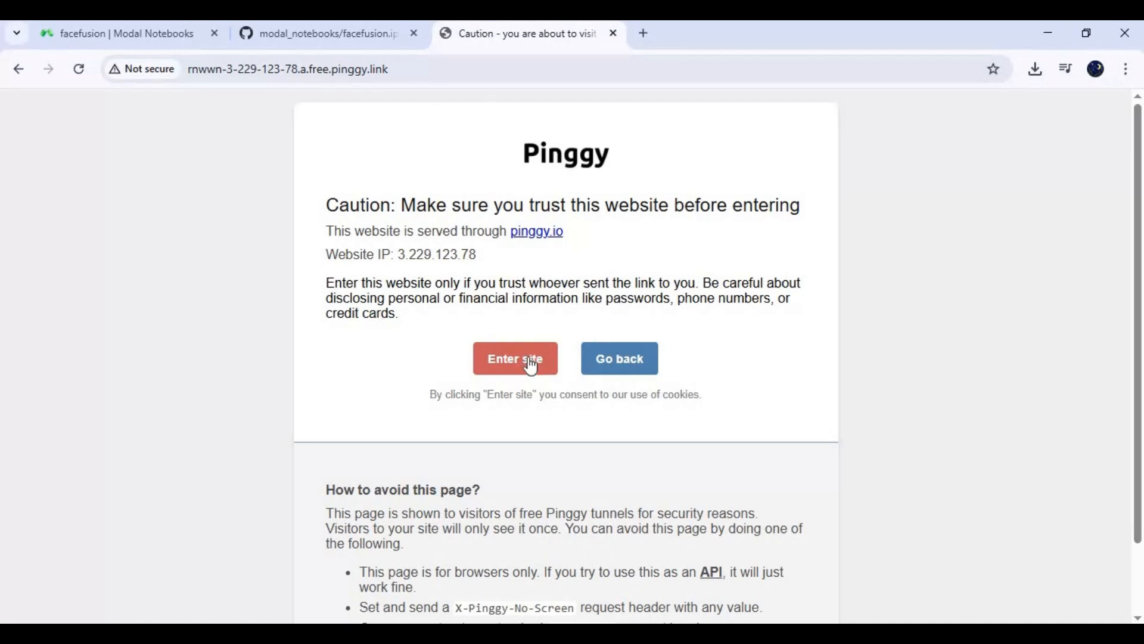
pyautogui.click(515, 359)
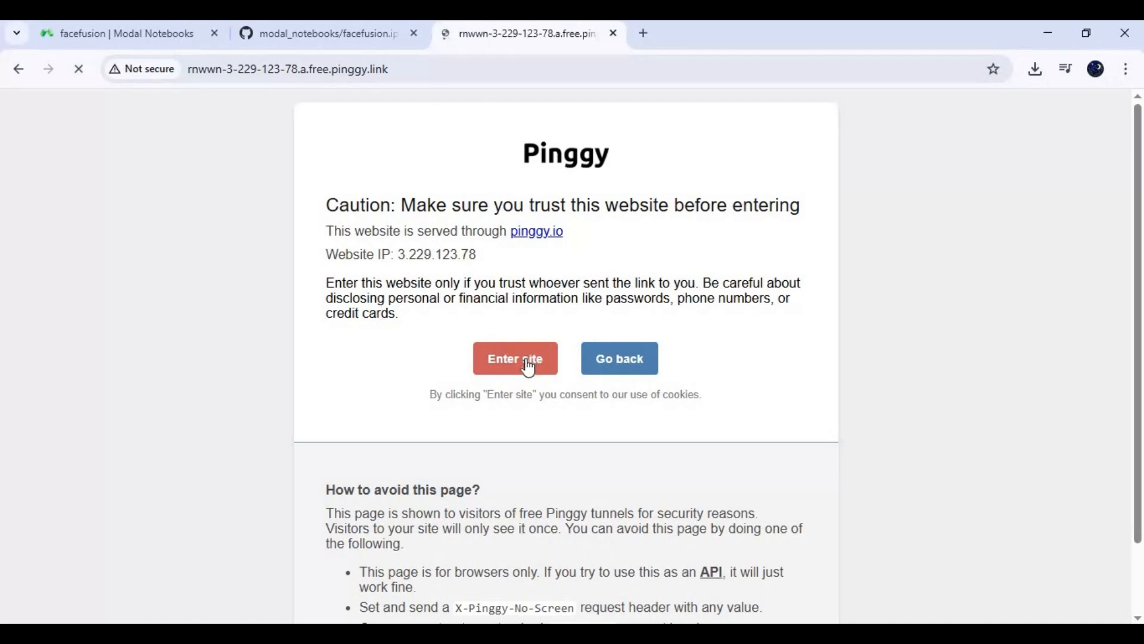
pyautogui.click(515, 358)
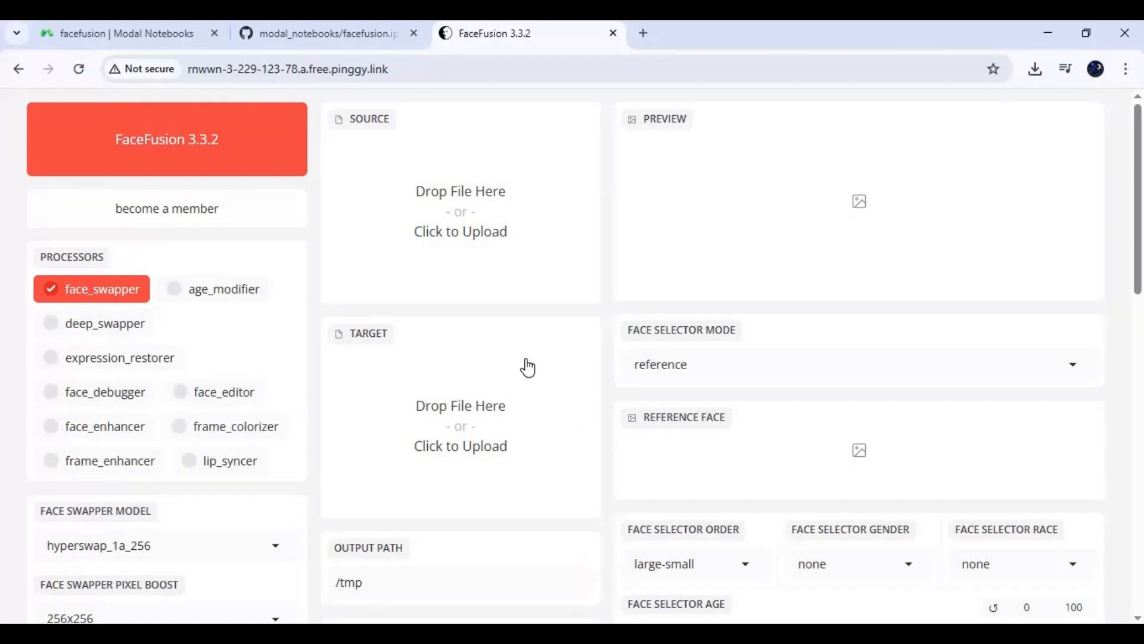
pyautogui.moveTo(506, 322)
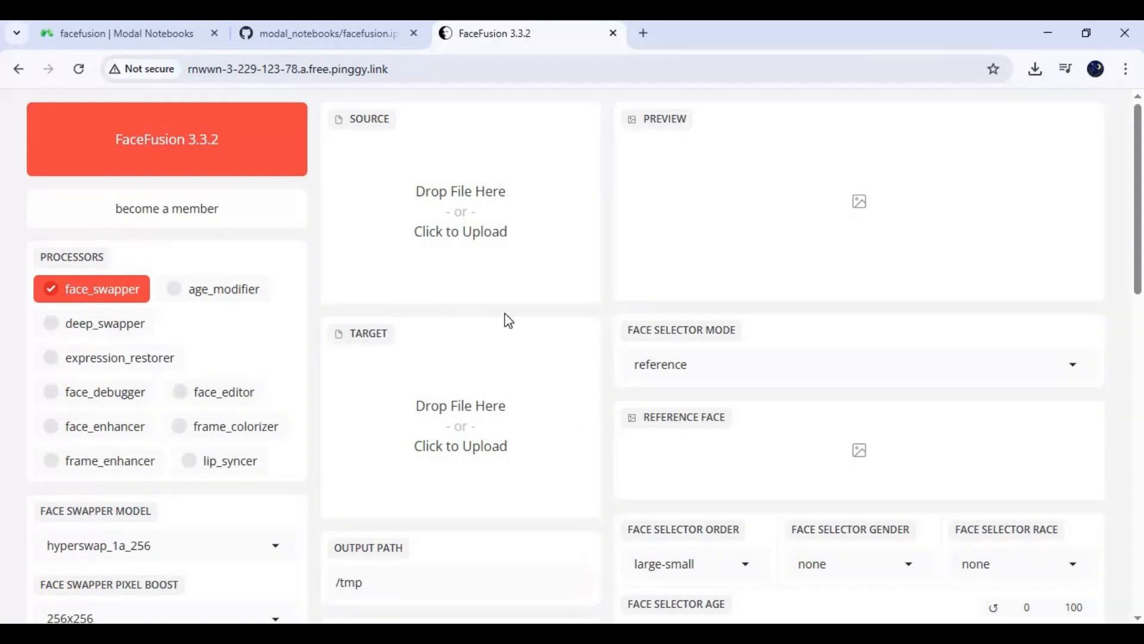
# Step: Upload the woman's portrait image as the source face and the portrait mp4 as the target
pyautogui.click(460, 214)
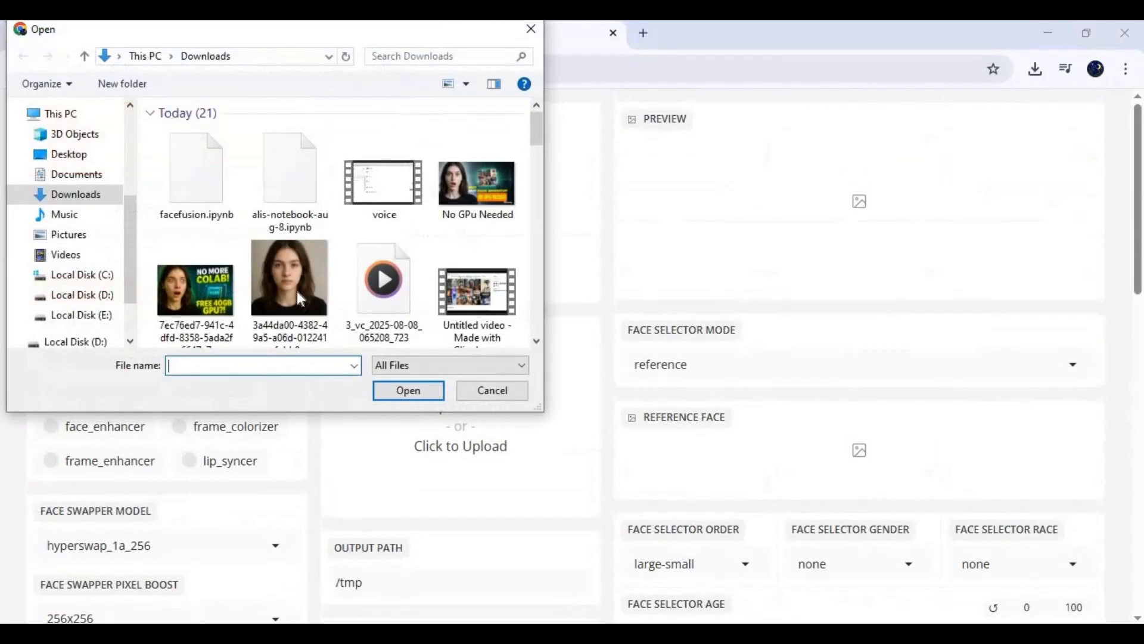
pyautogui.scroll(-3)
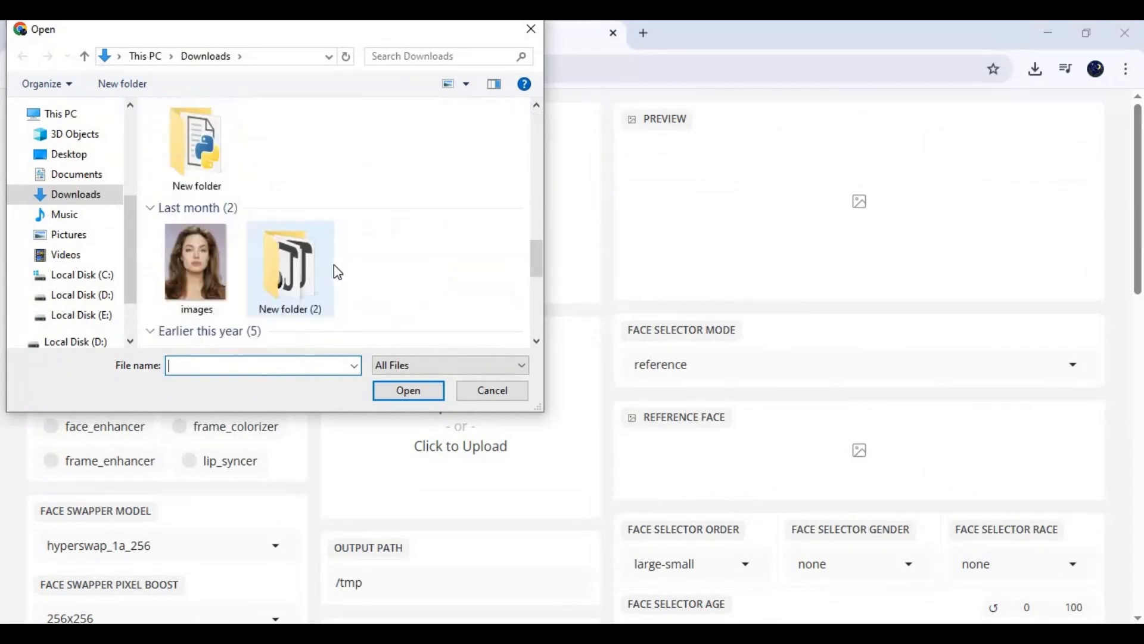
pyautogui.scroll(-3)
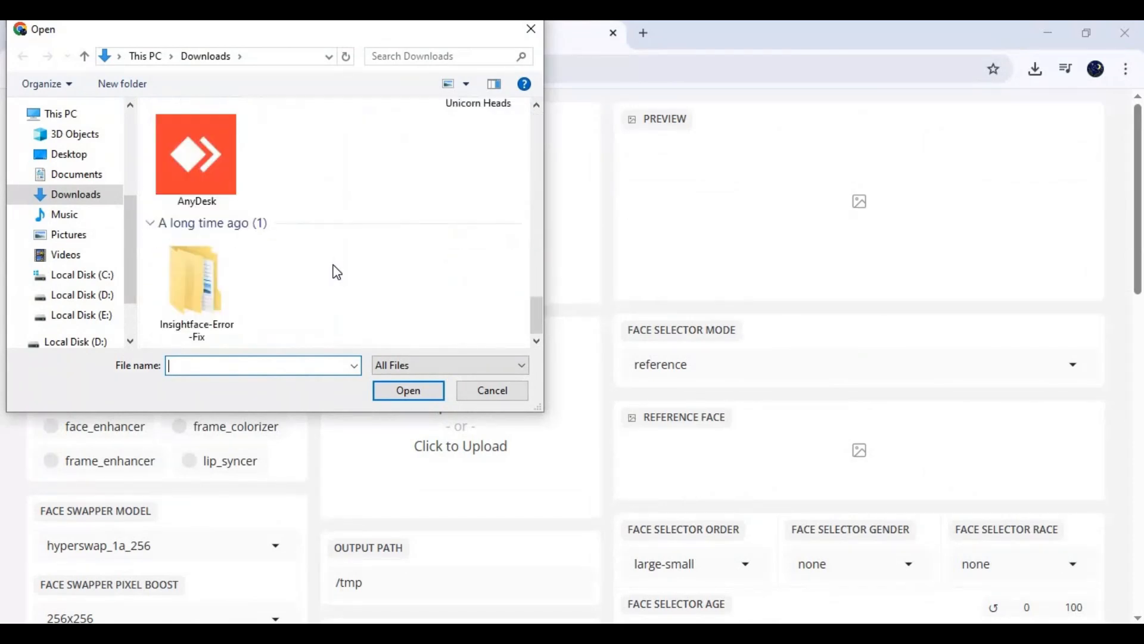
pyautogui.click(407, 390)
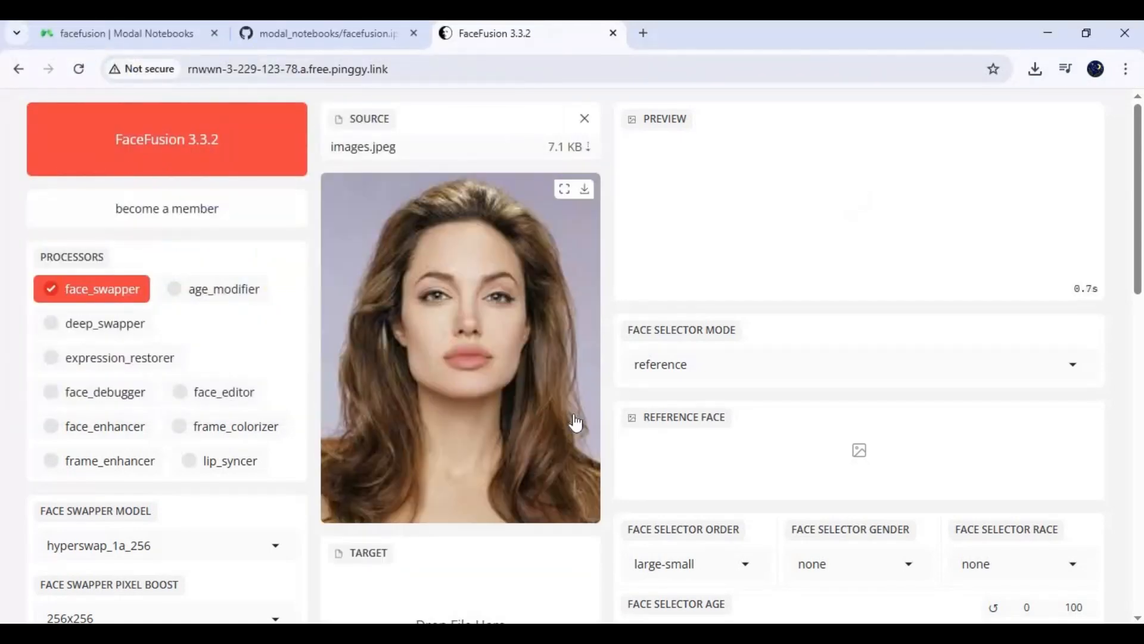
pyautogui.scroll(-3)
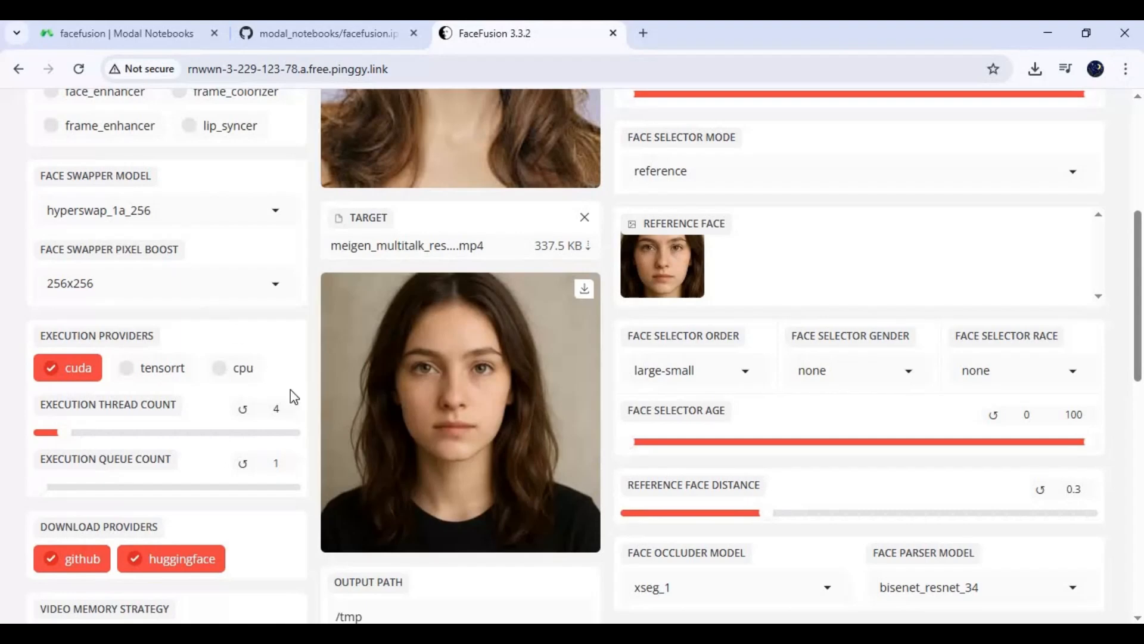
# Step: Enable face_enhancer, start the face swap, and return to the Modal notebook log
pyautogui.scroll(-3)
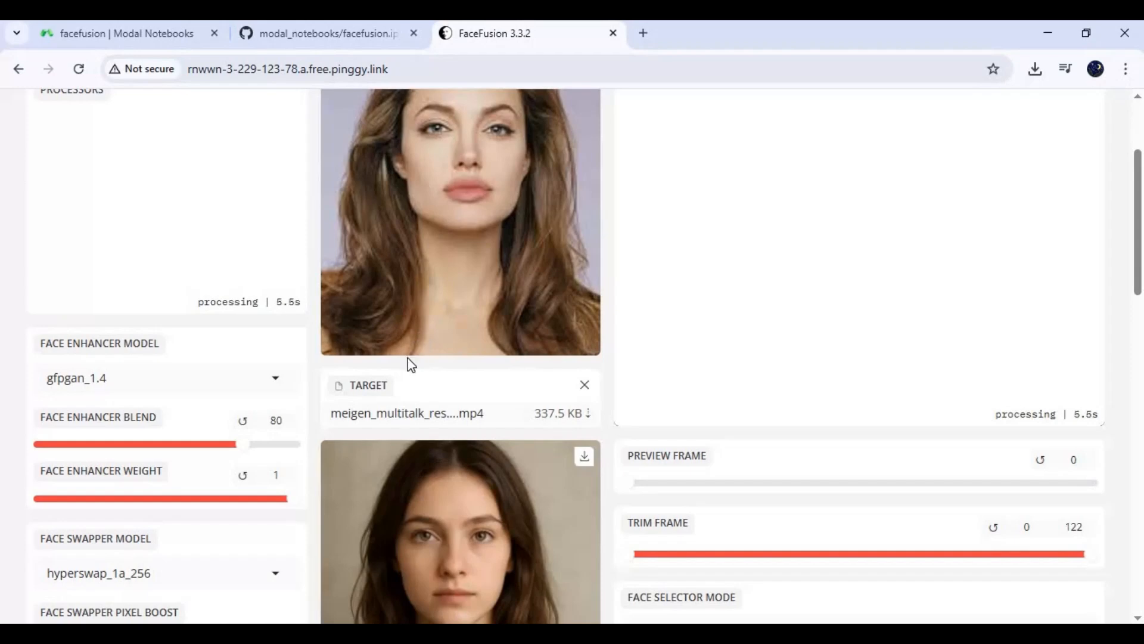
pyautogui.scroll(-3)
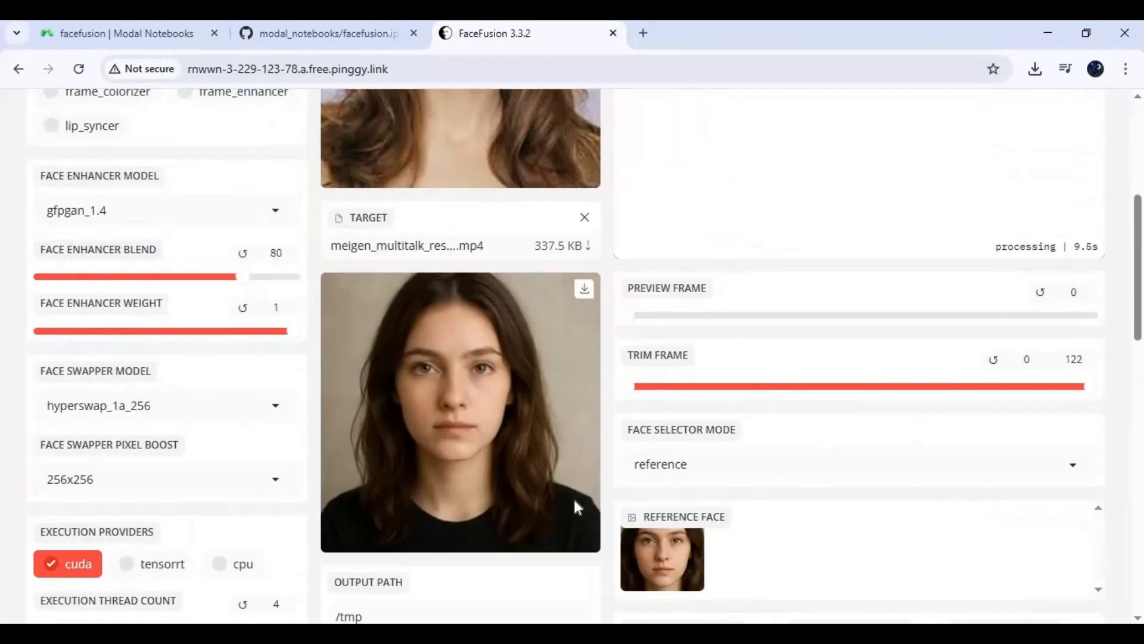
pyautogui.scroll(-3)
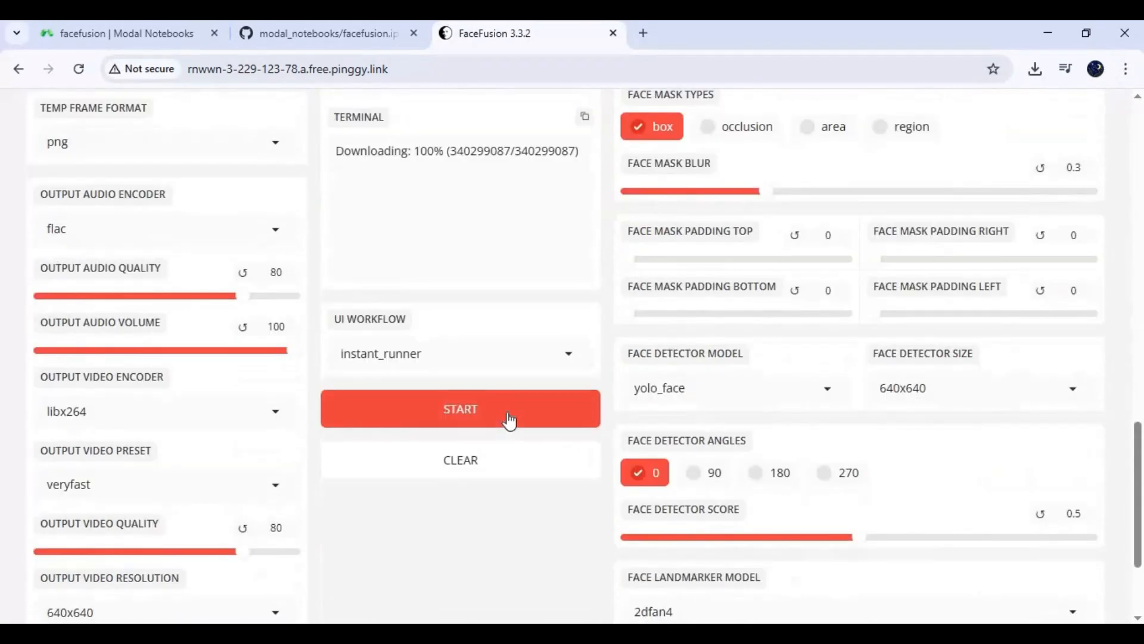
pyautogui.click(460, 409)
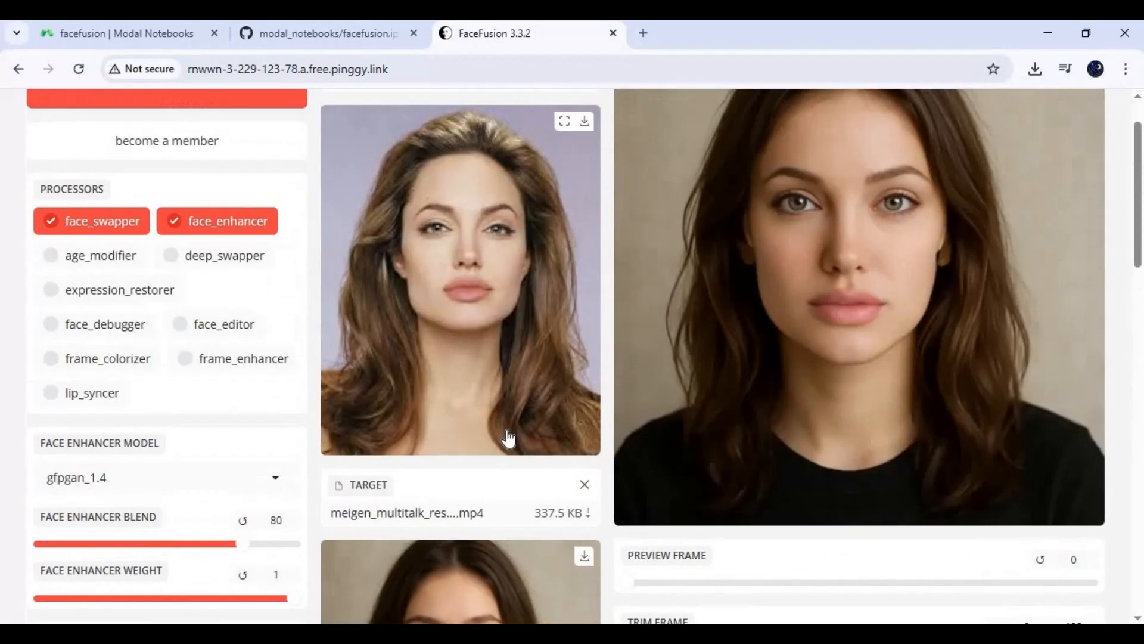
pyautogui.scroll(-3)
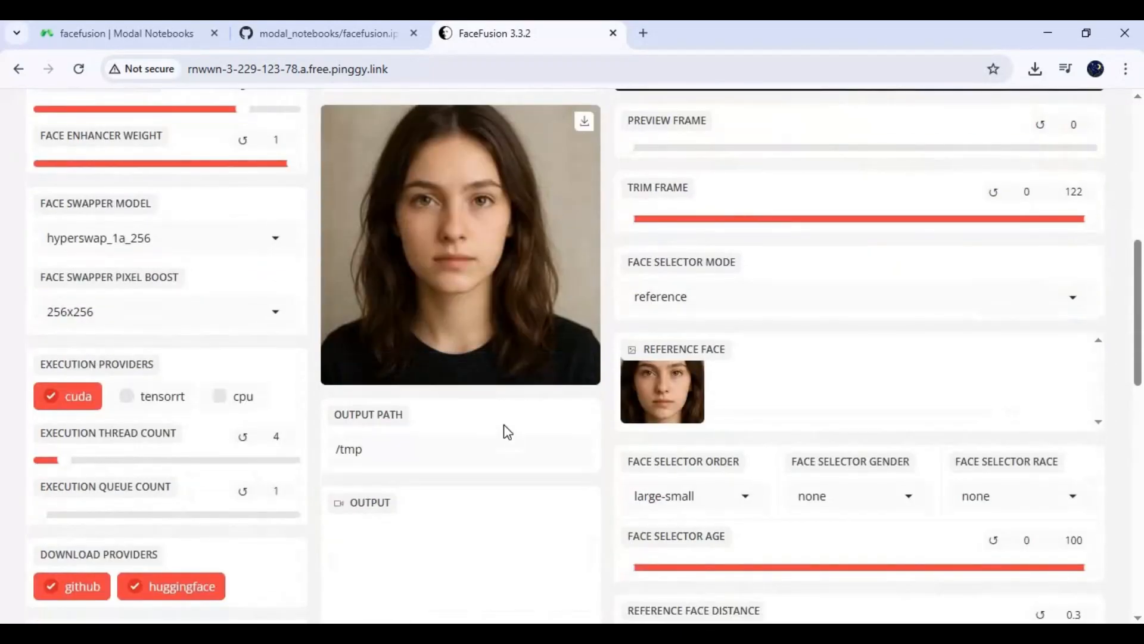
pyautogui.click(119, 33)
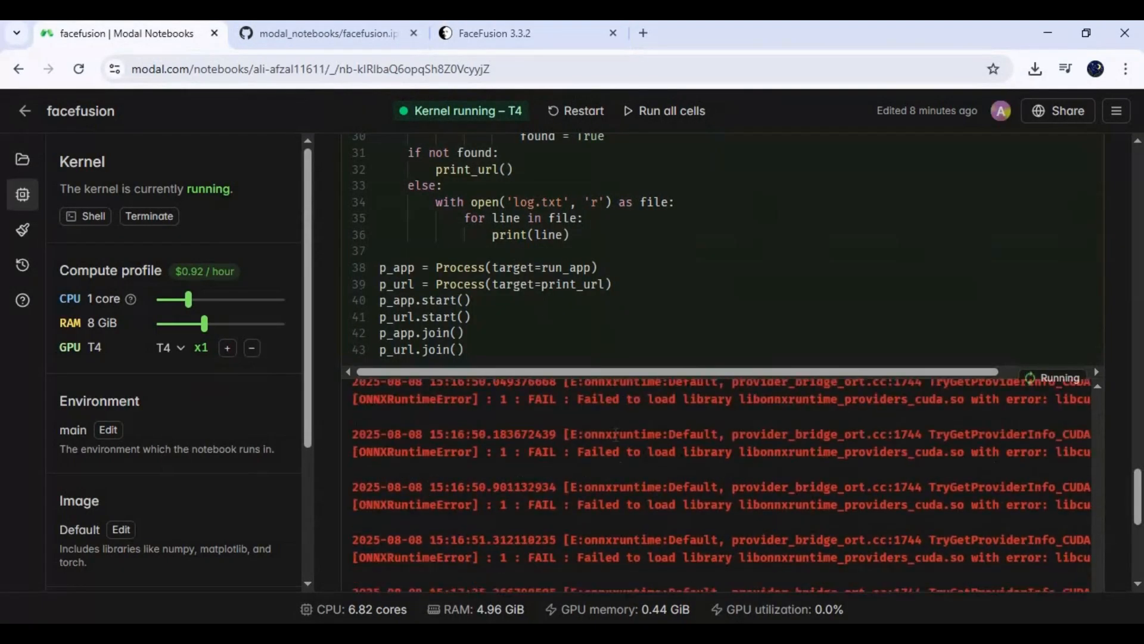
# Step: Watch the cell output as FaceFusion extracts the 122 frames and face-swapping reaches about 22%
pyautogui.scroll(-3)
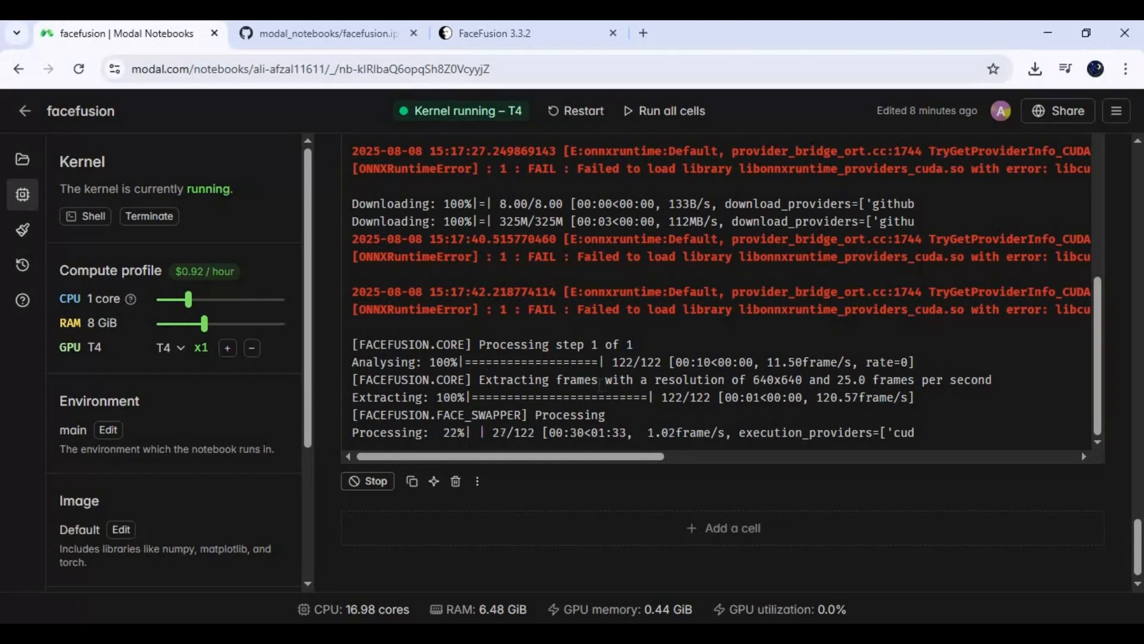
# Step: Return to the FaceFusion page and reveal the finished face-swapped video in the Output panel
pyautogui.click(500, 33)
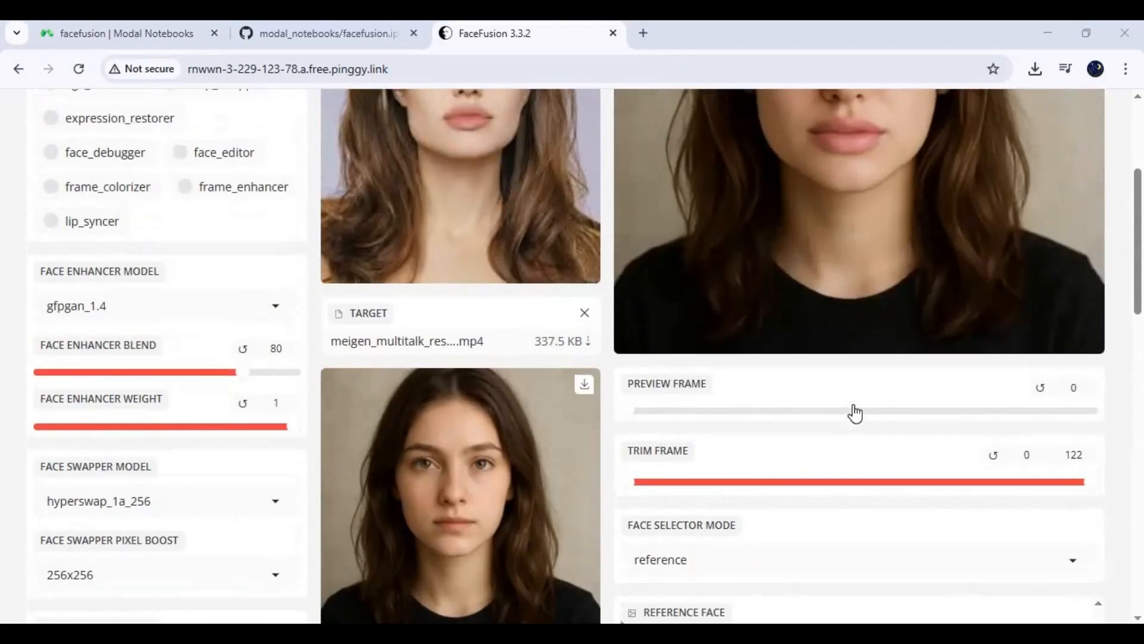
pyautogui.scroll(-3)
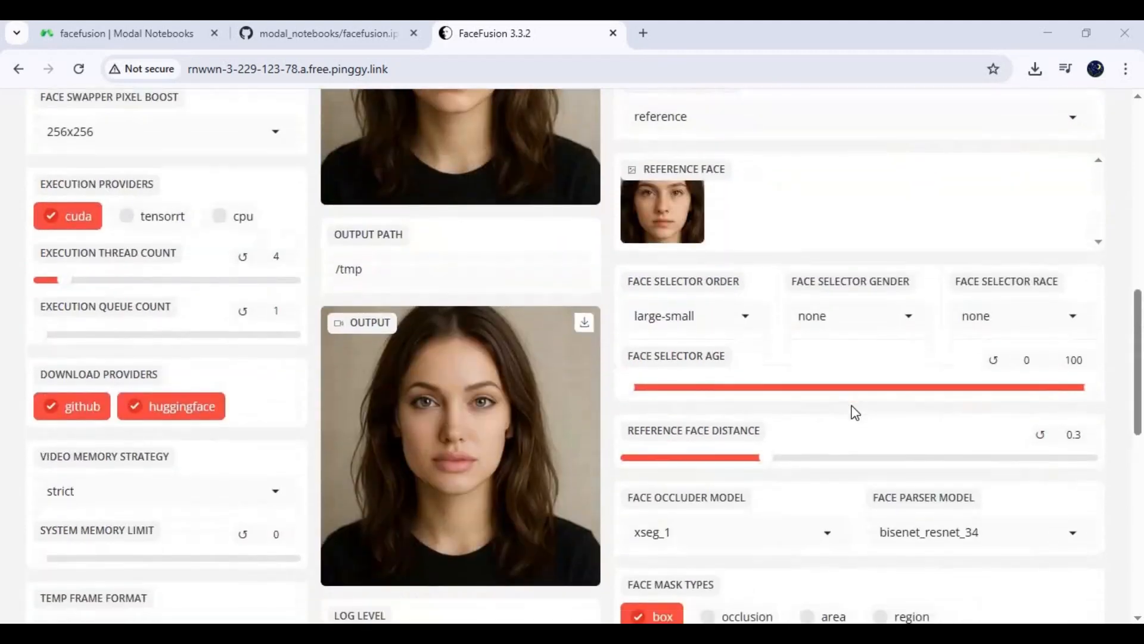
pyautogui.scroll(-3)
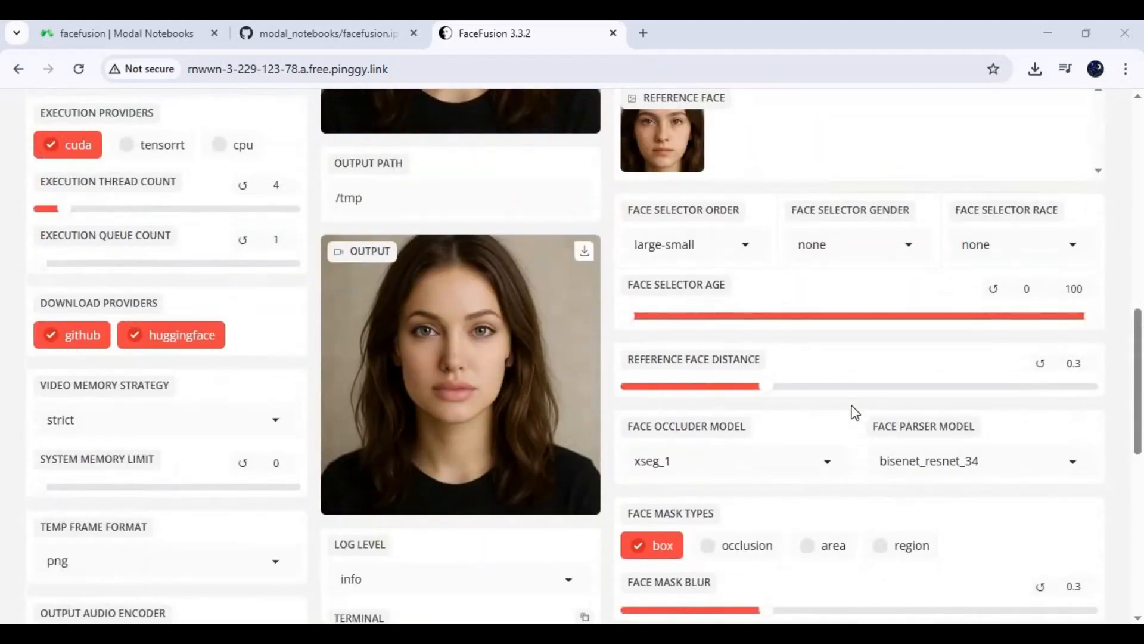